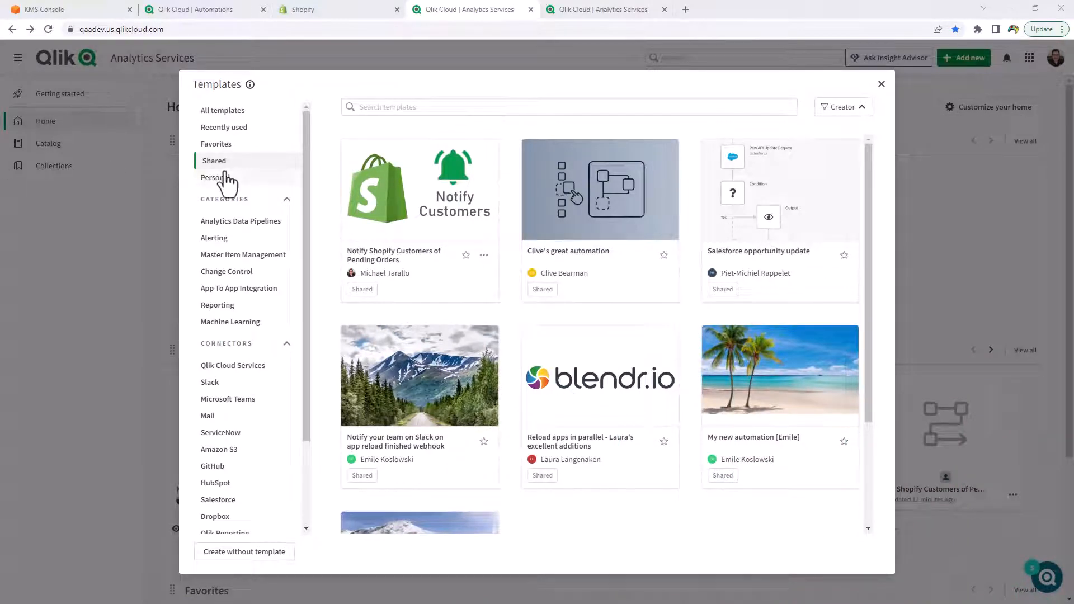
mouse_move(233, 168)
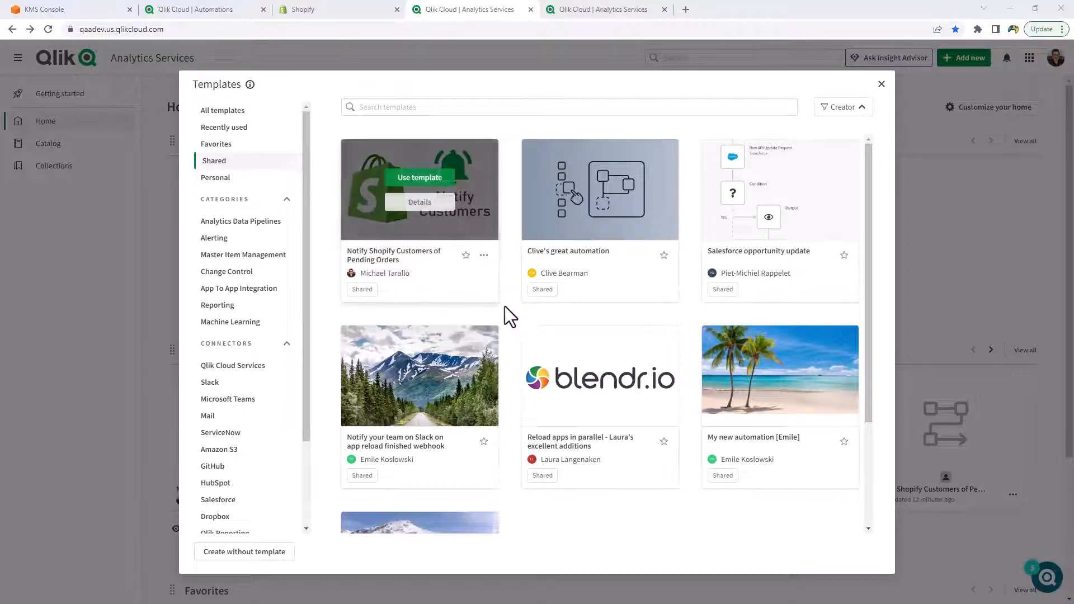
mouse_move(520, 335)
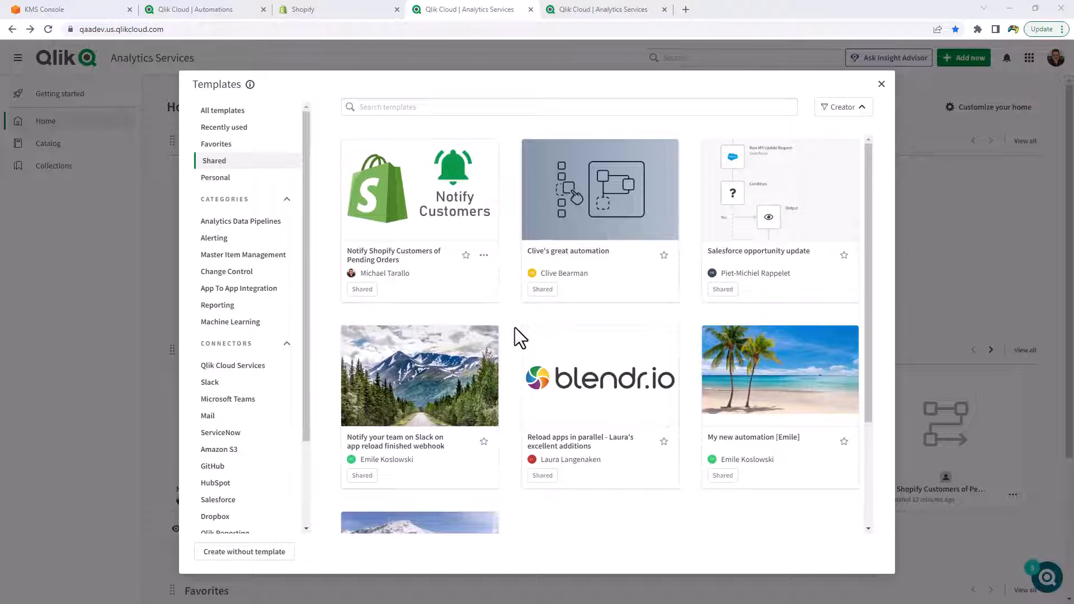
mouse_move(611, 327)
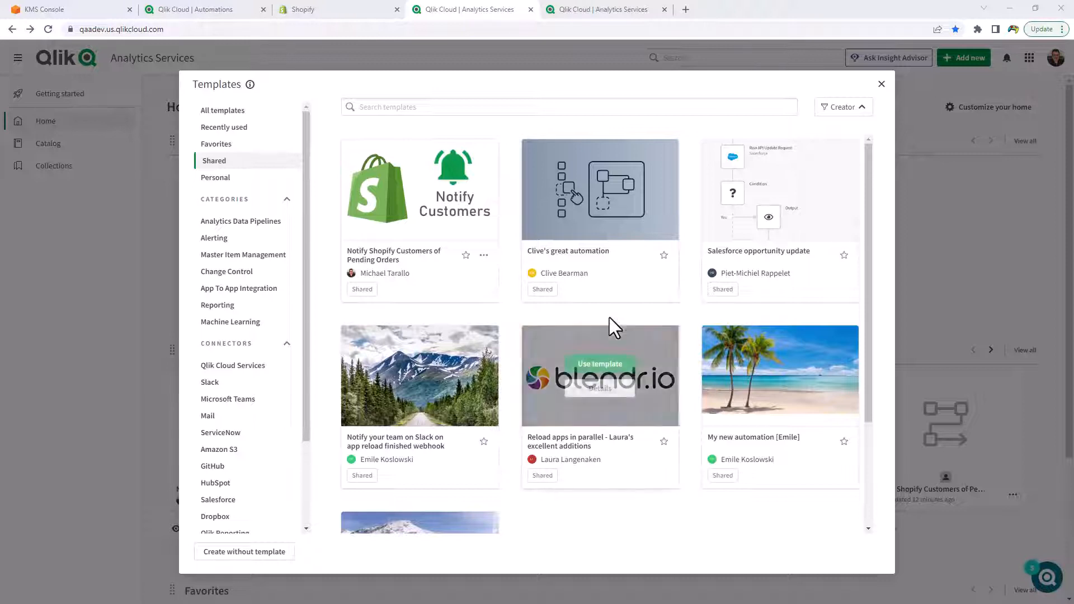
mouse_move(449, 226)
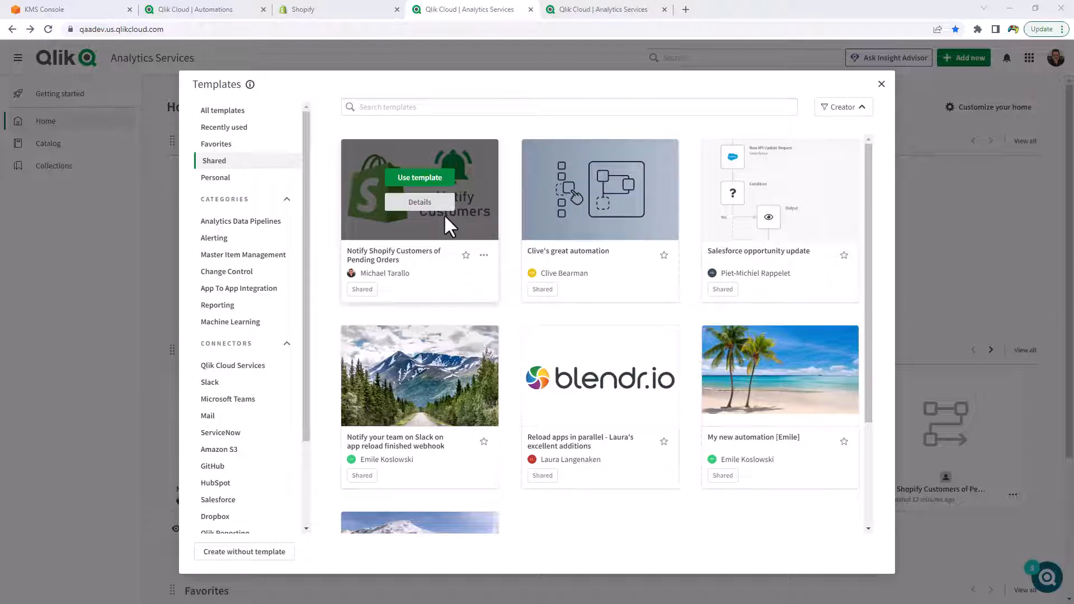
View the Notify Shopify Customers of Pending Orders template's description with its Shopify Orders API fields.
left_click(420, 201)
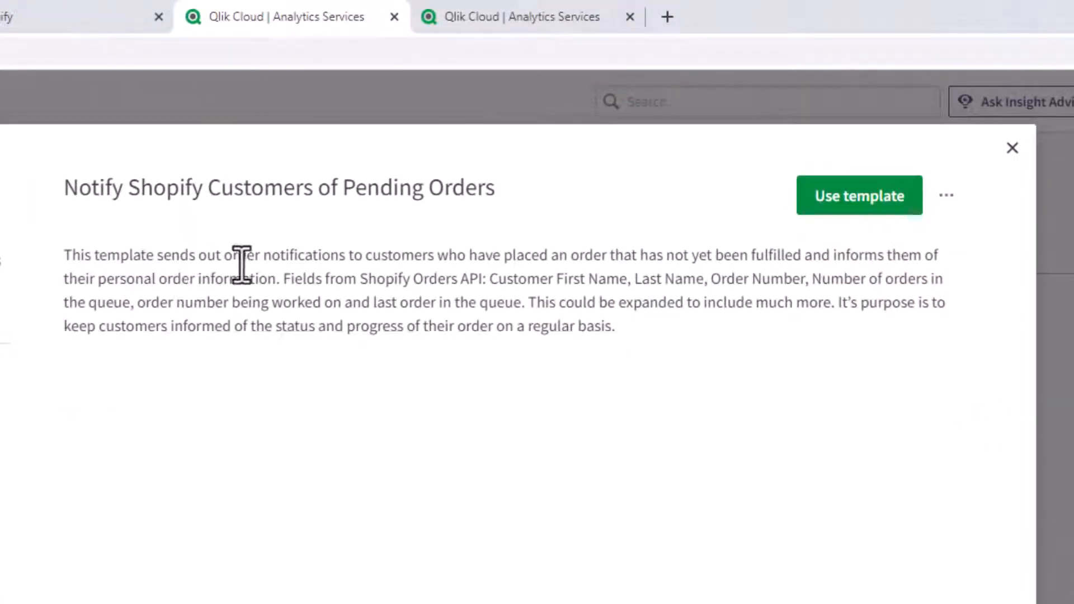
mouse_move(572, 284)
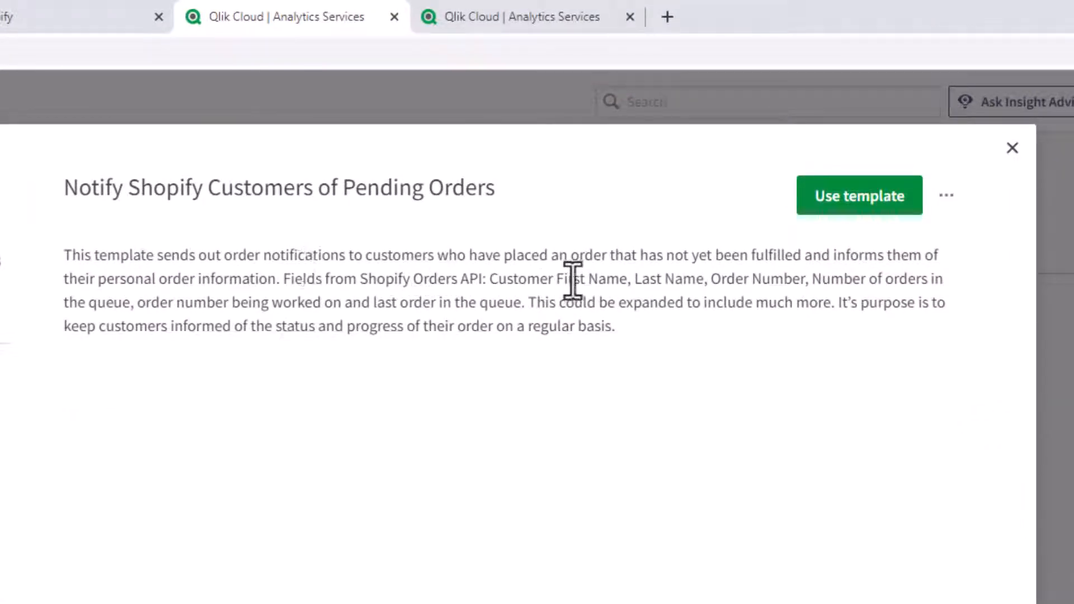
mouse_move(675, 279)
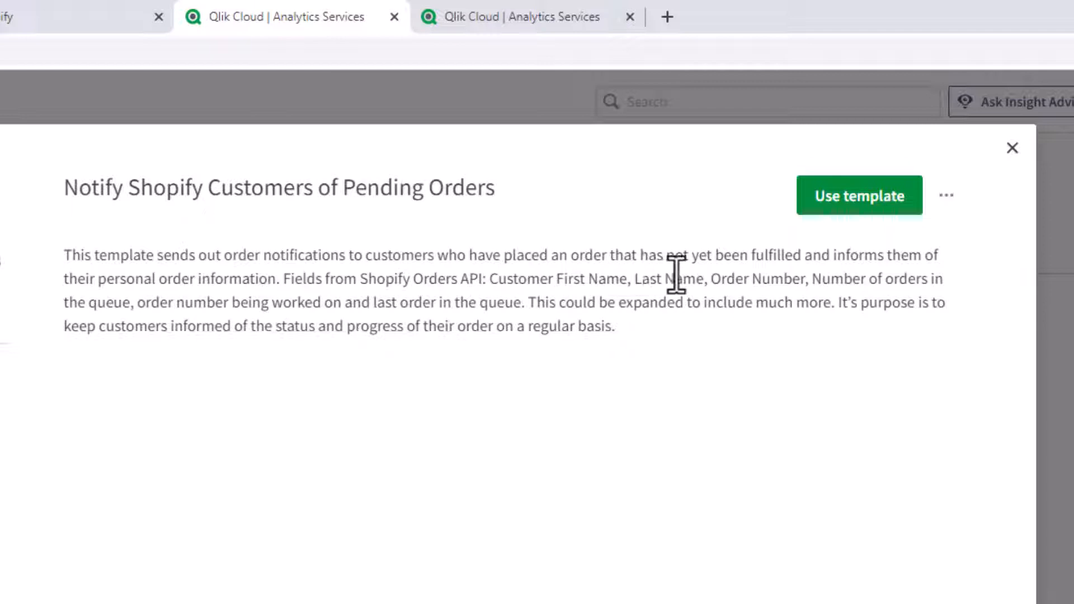
mouse_move(249, 288)
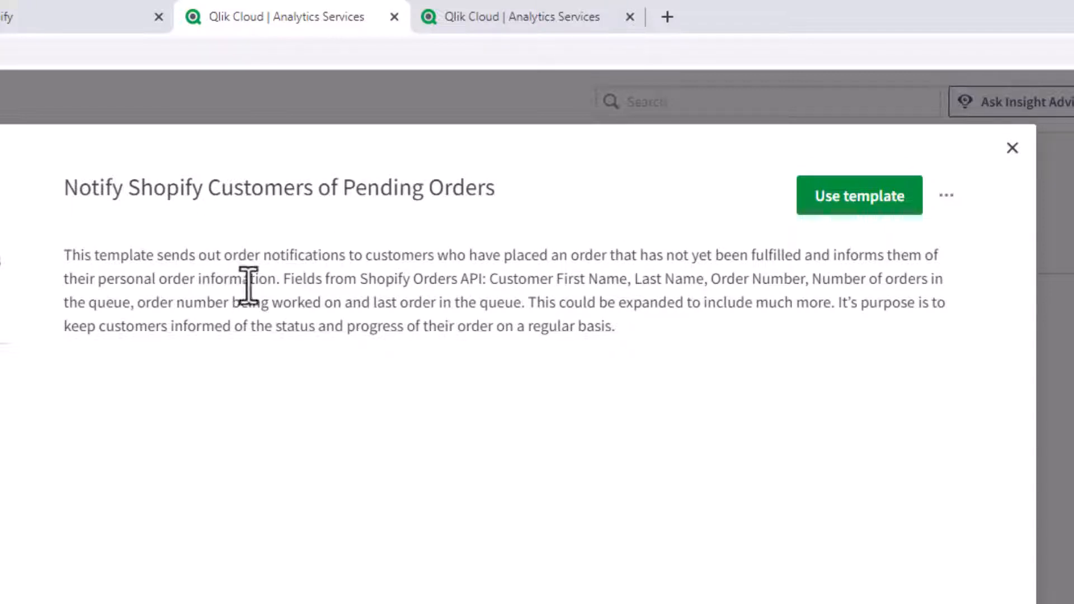
mouse_move(420, 285)
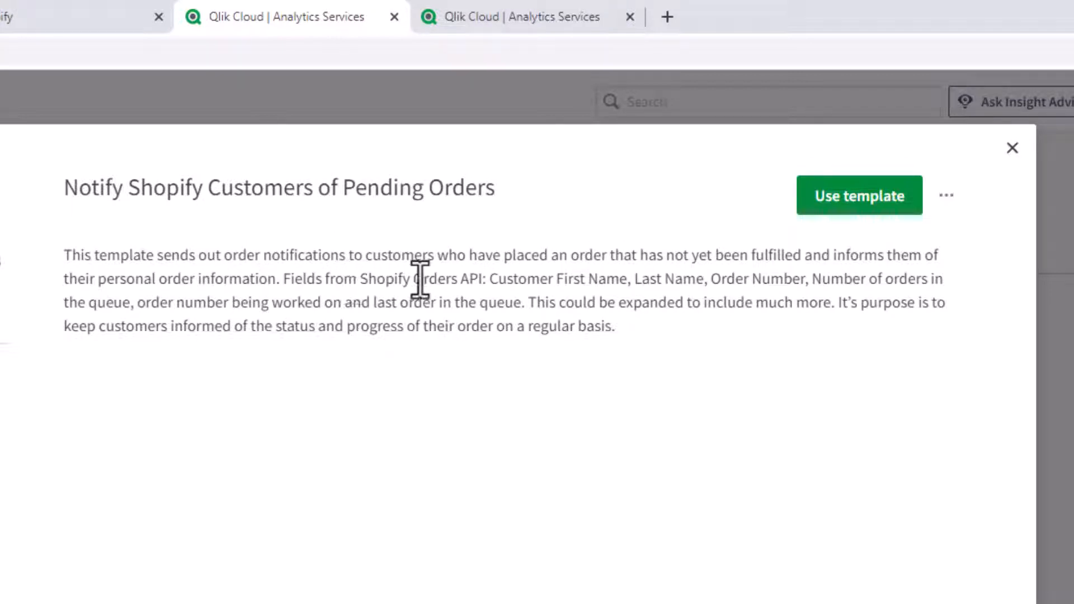
mouse_move(517, 280)
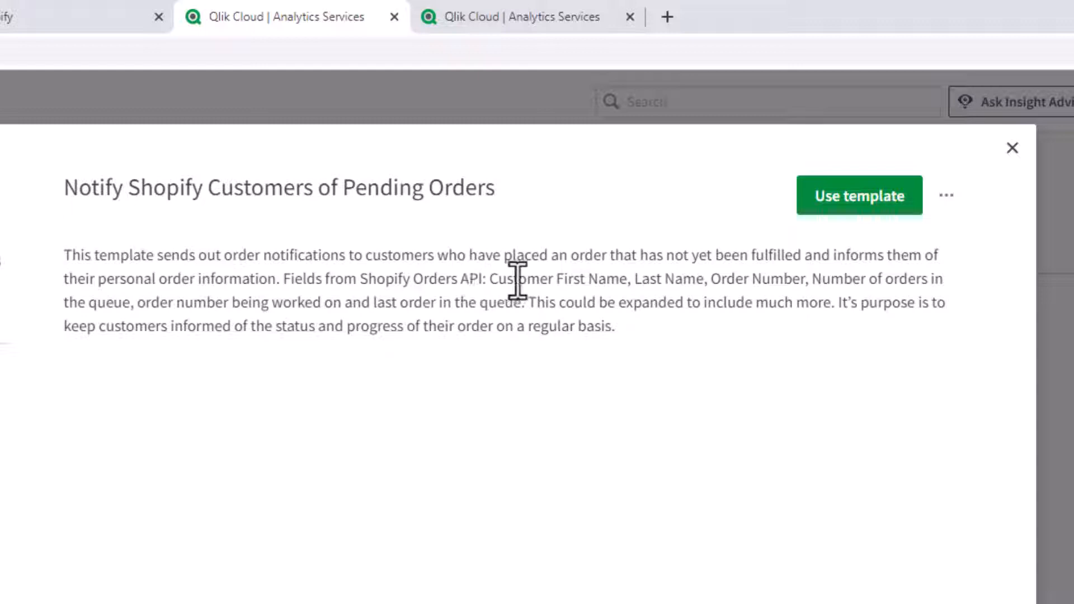
mouse_move(749, 288)
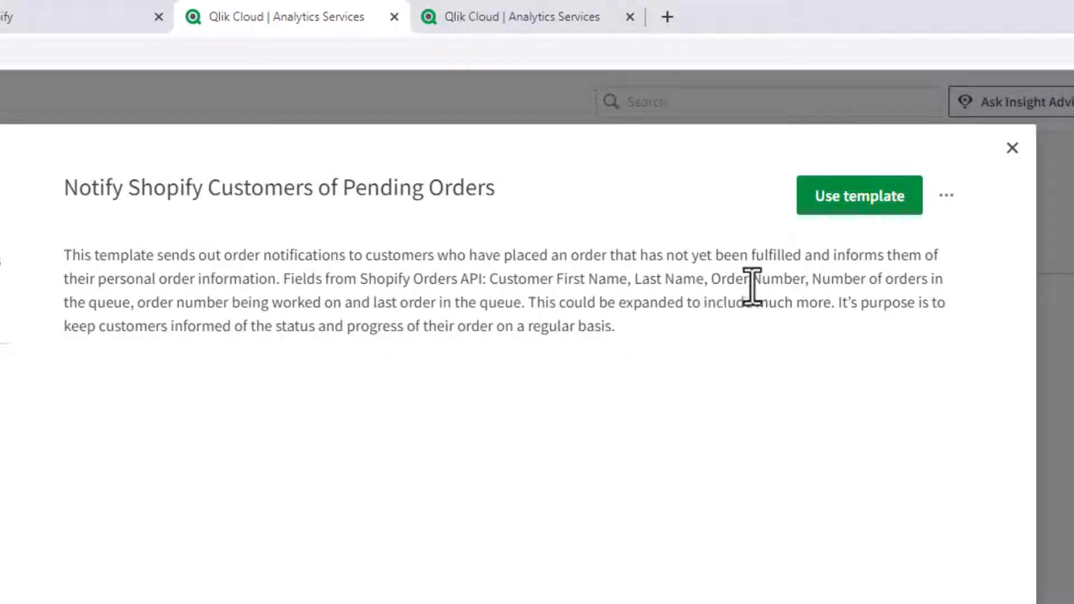
mouse_move(216, 304)
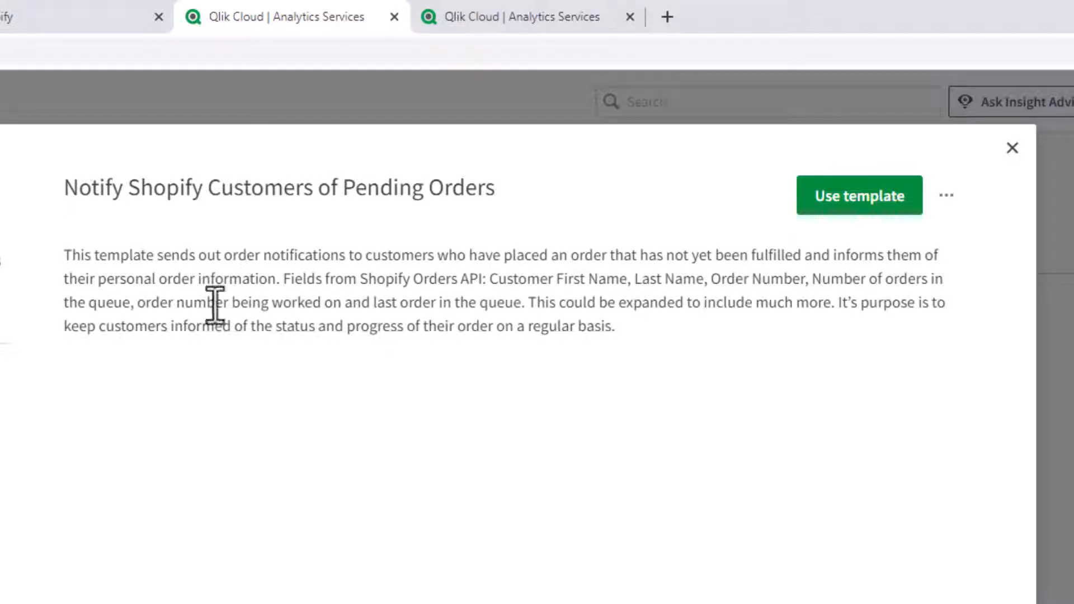
mouse_move(438, 304)
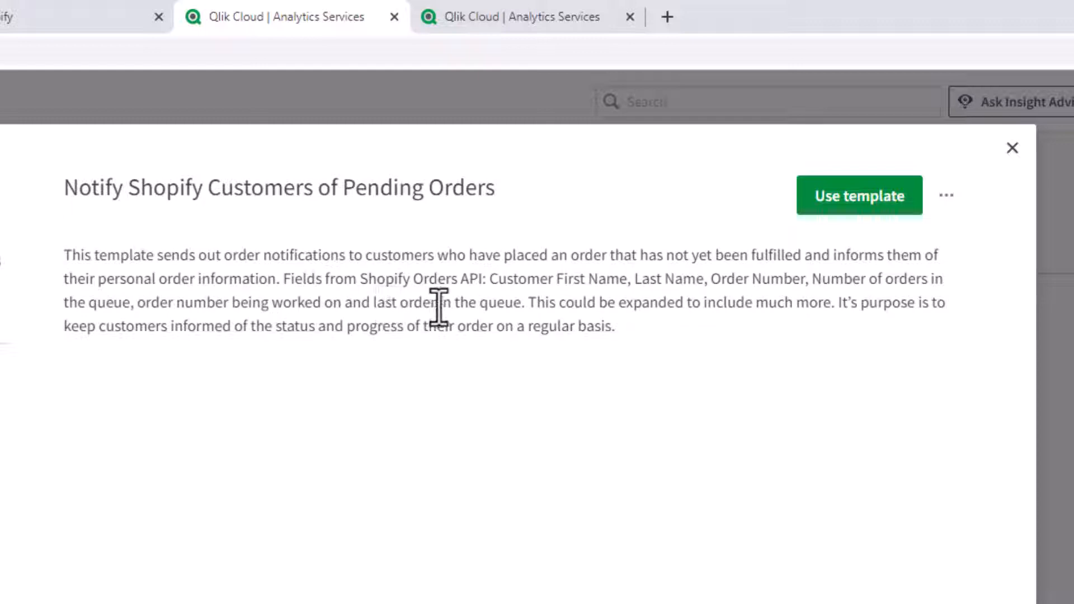
mouse_move(561, 363)
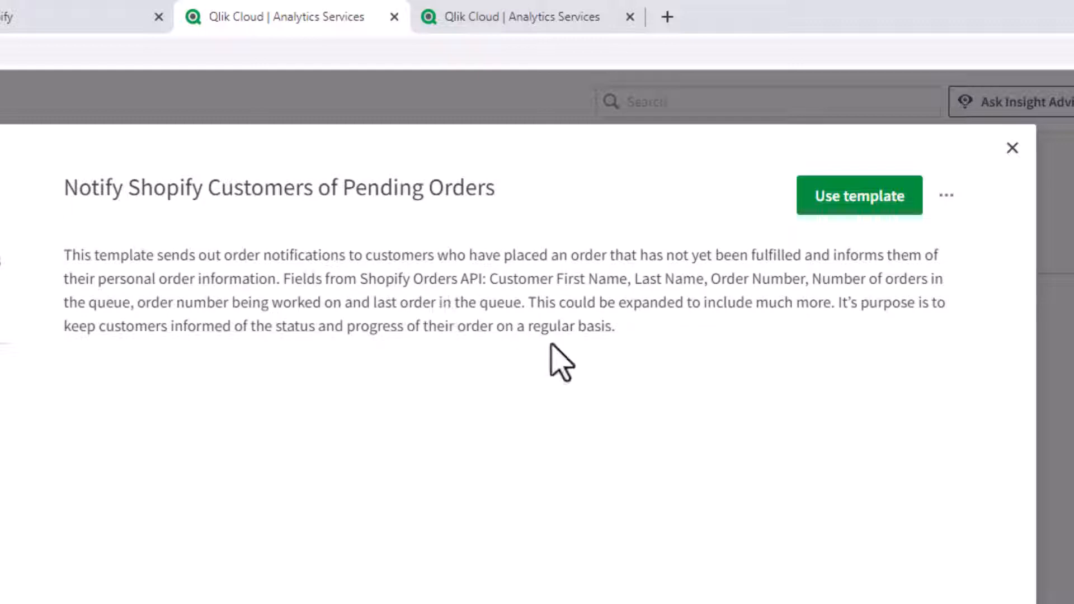
mouse_move(587, 361)
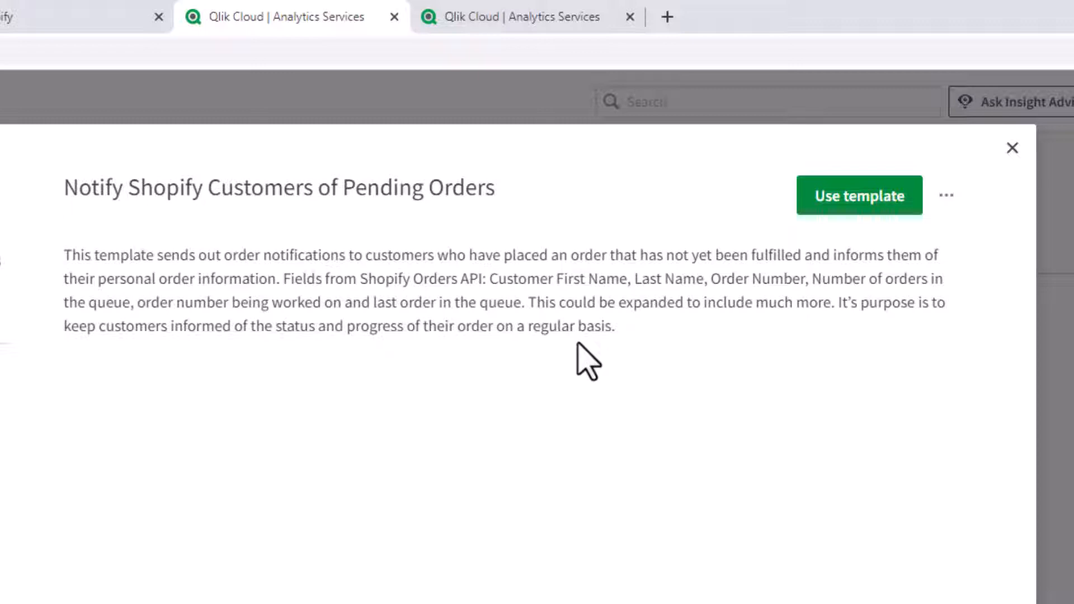
mouse_move(345, 362)
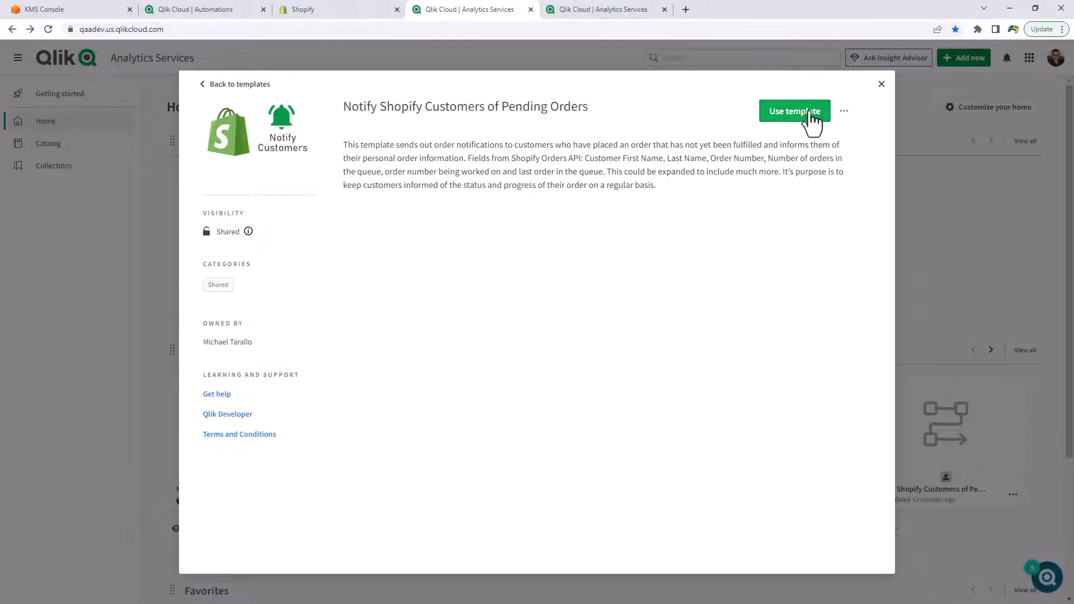
Create a new automation from the template and look over its canvas down to Send Mail 3.
left_click(794, 111)
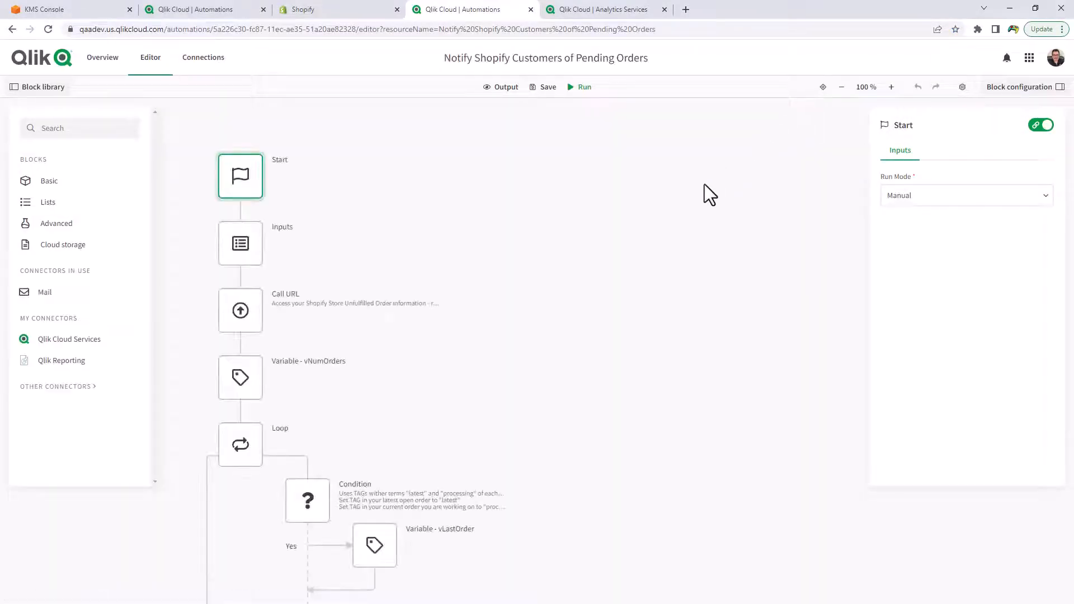
scroll("down", 3)
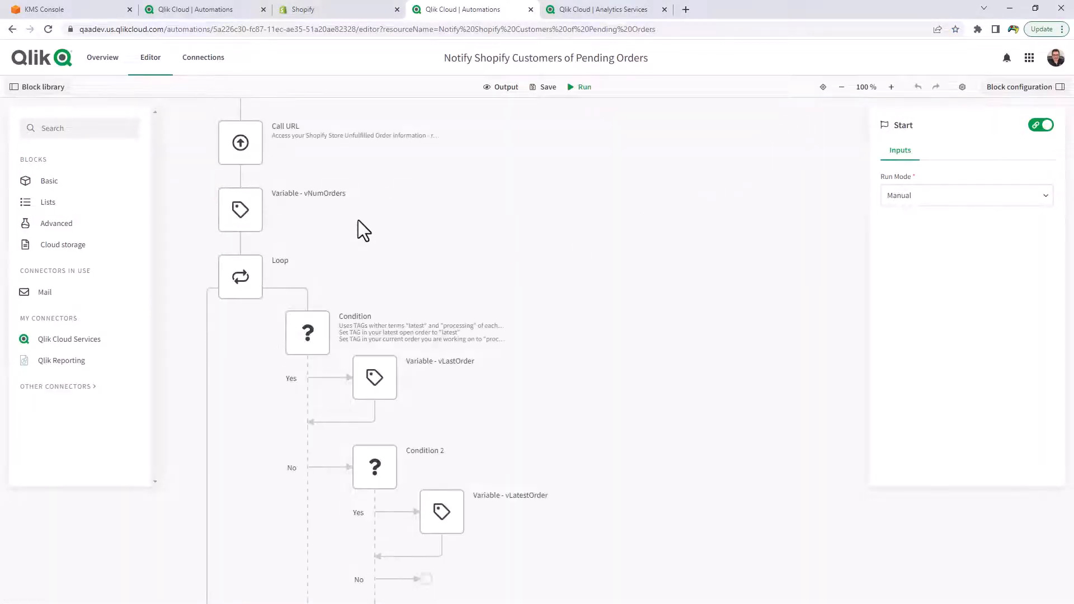
scroll("down", 3)
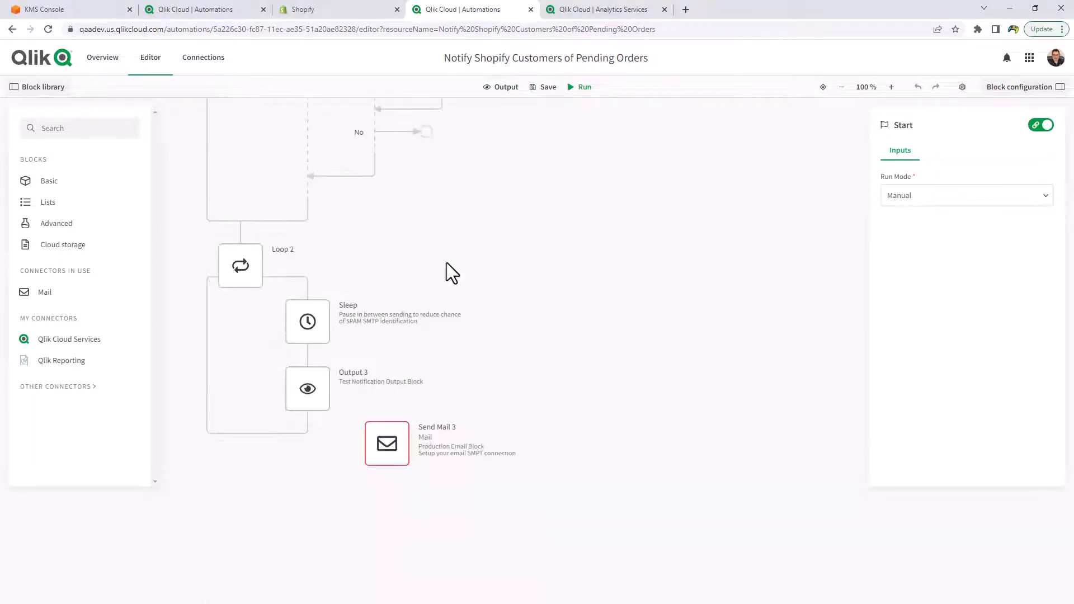
scroll("up", 3)
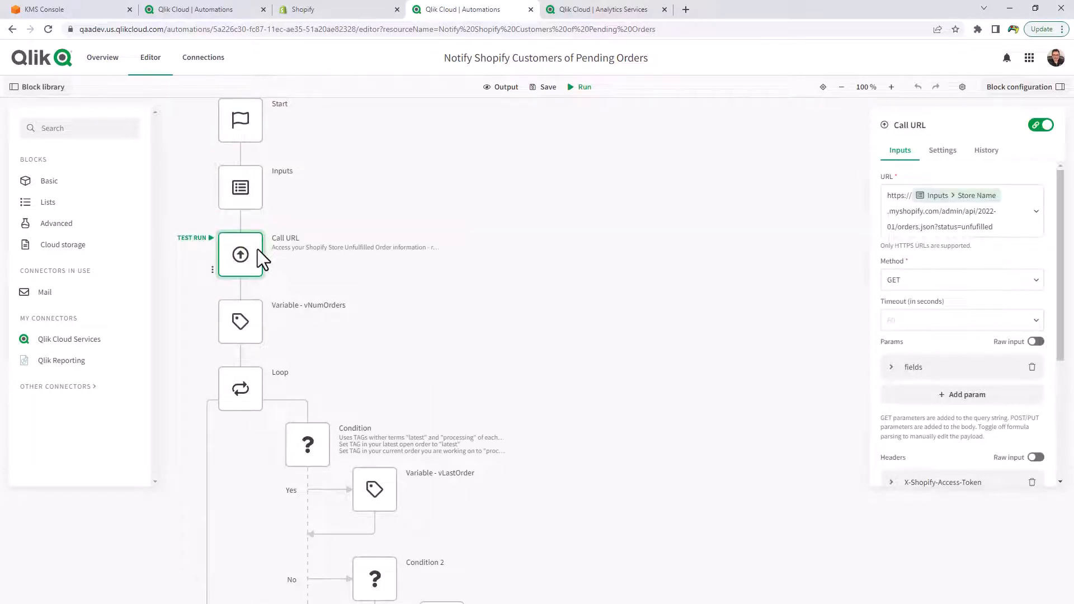
mouse_move(295, 208)
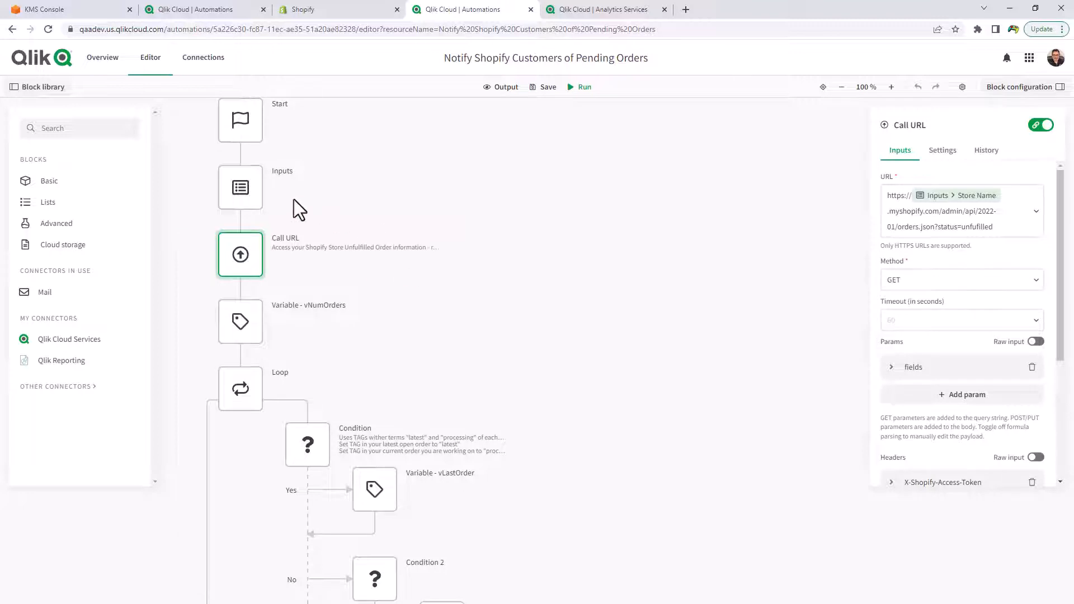
Review the StoreName input and the Call URL request for unfulfilled Shopify orders that uses it.
left_click(240, 187)
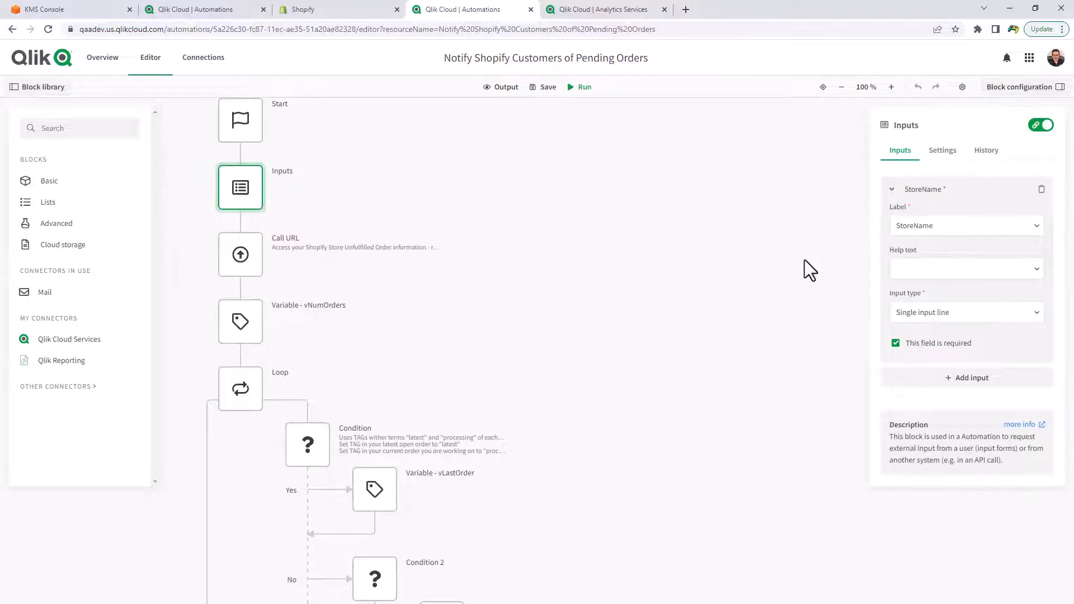
mouse_move(673, 293)
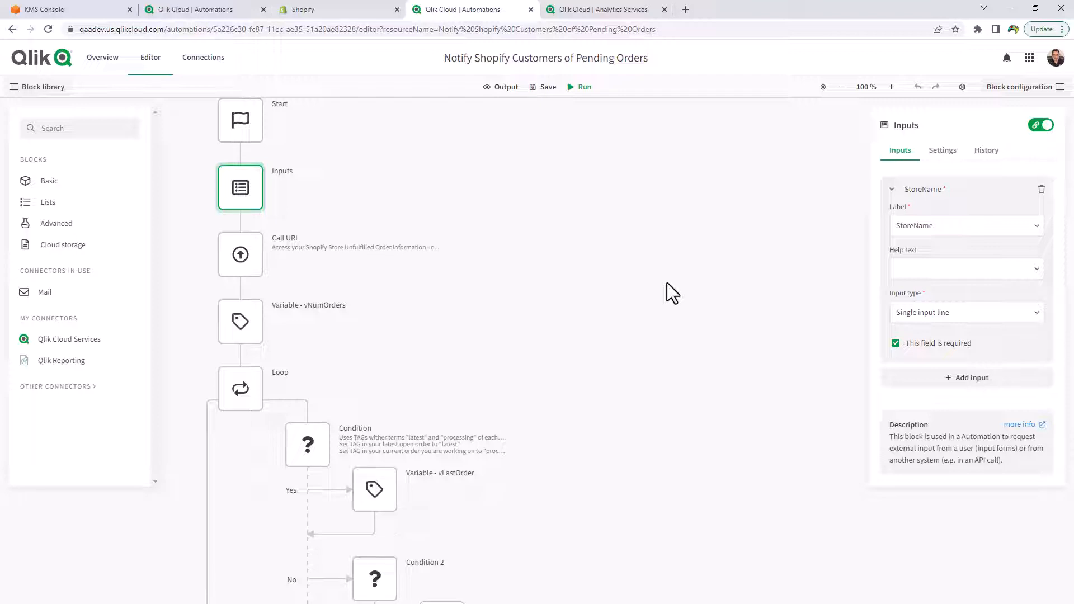
mouse_move(335, 246)
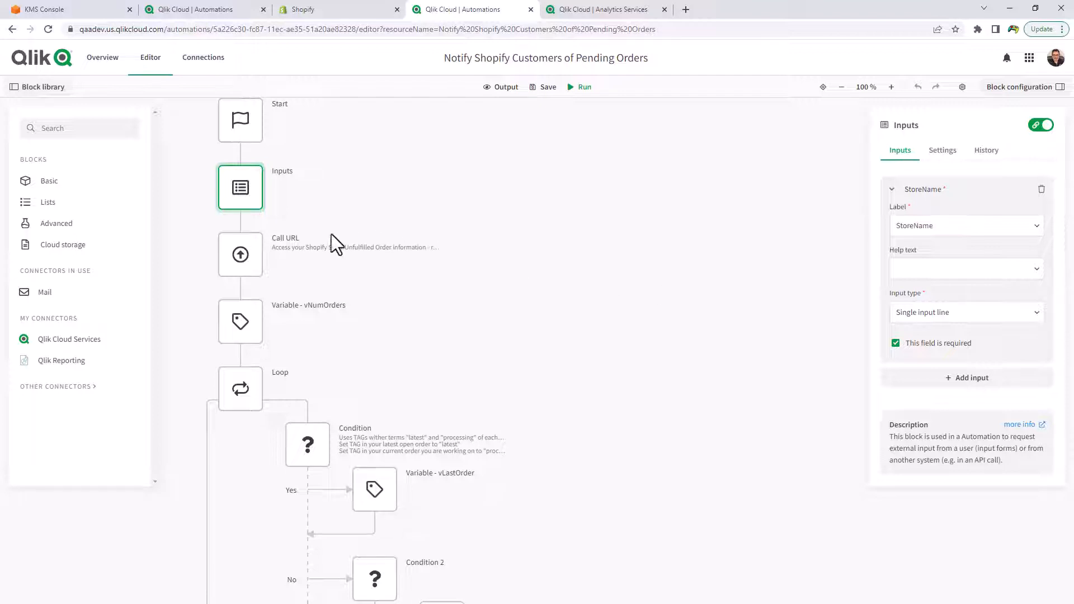
left_click(240, 254)
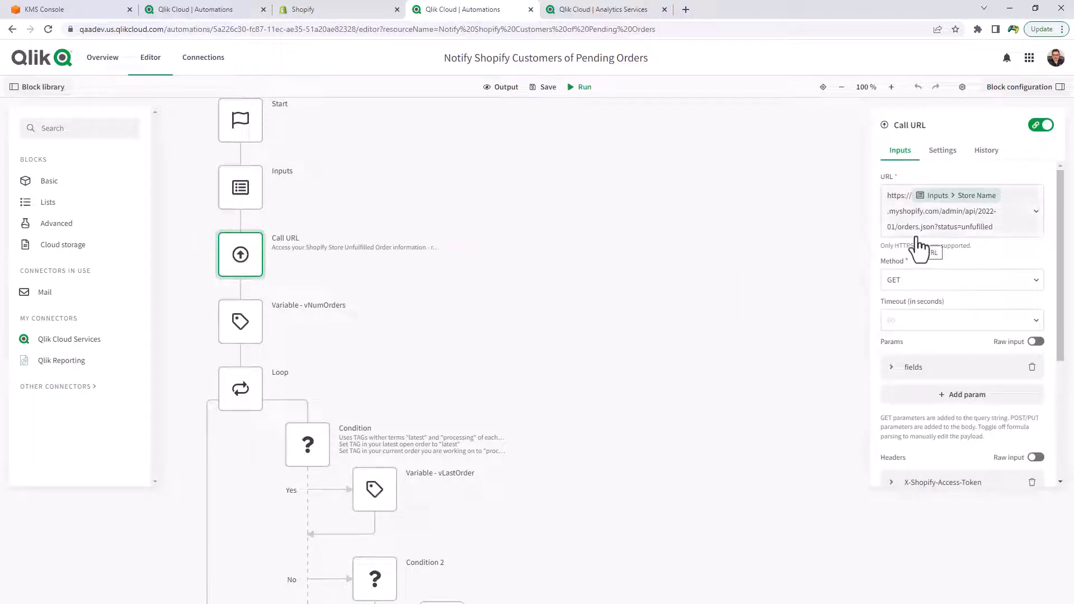
mouse_move(660, 248)
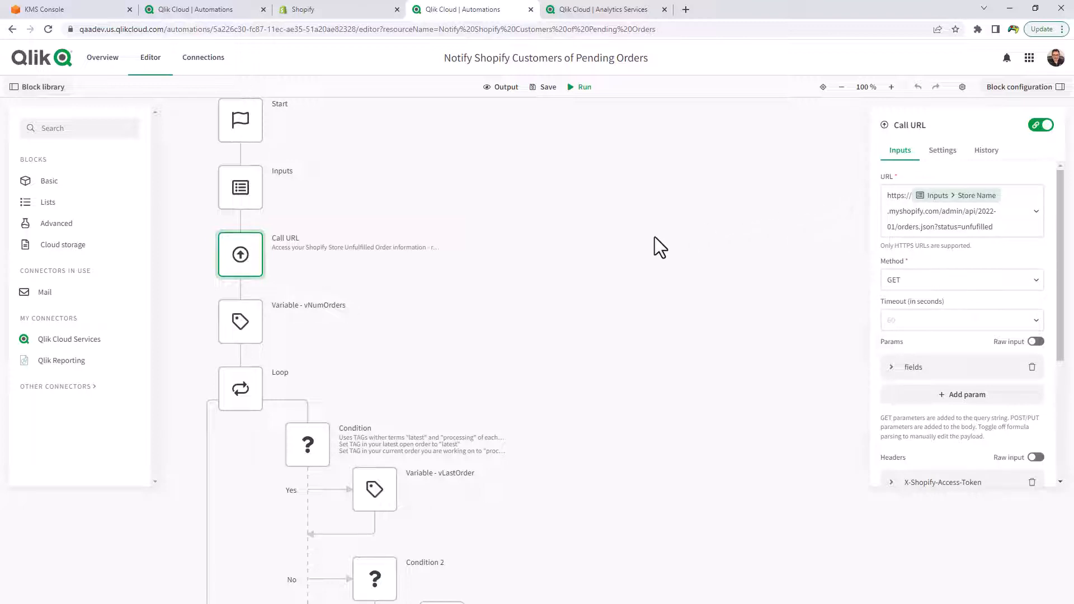
mouse_move(384, 296)
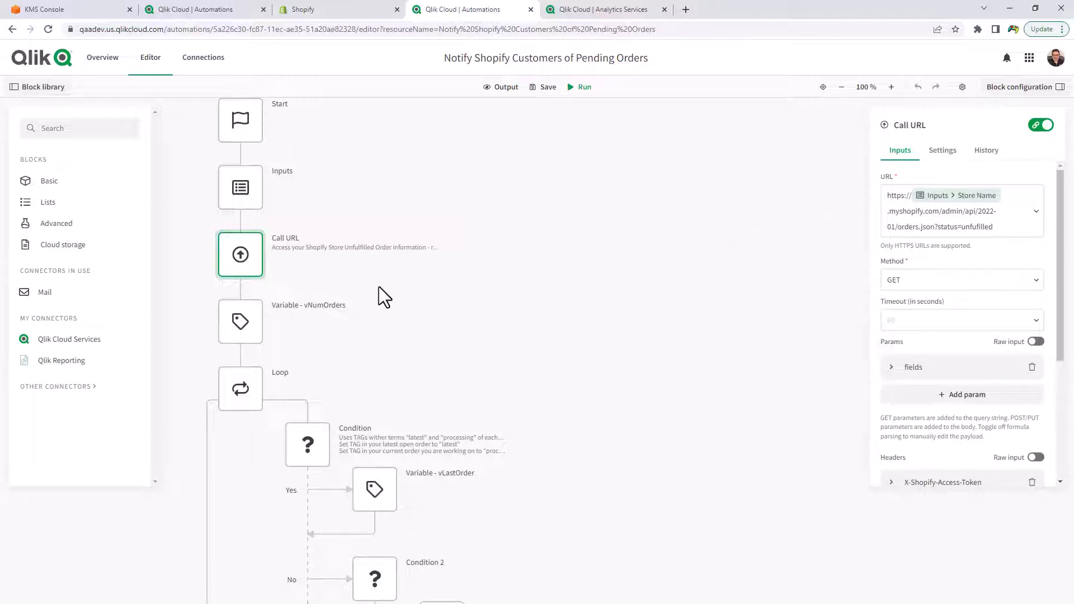
Review the vNumOrders variable, the Loop's list and the Condition's "processing" tag test.
left_click(239, 323)
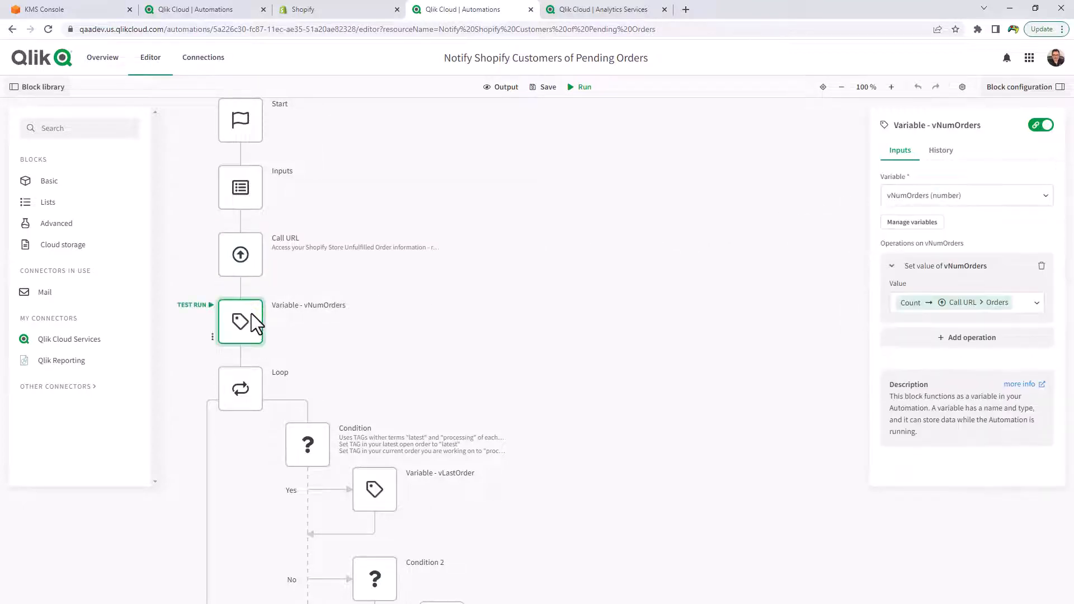
scroll("down", 3)
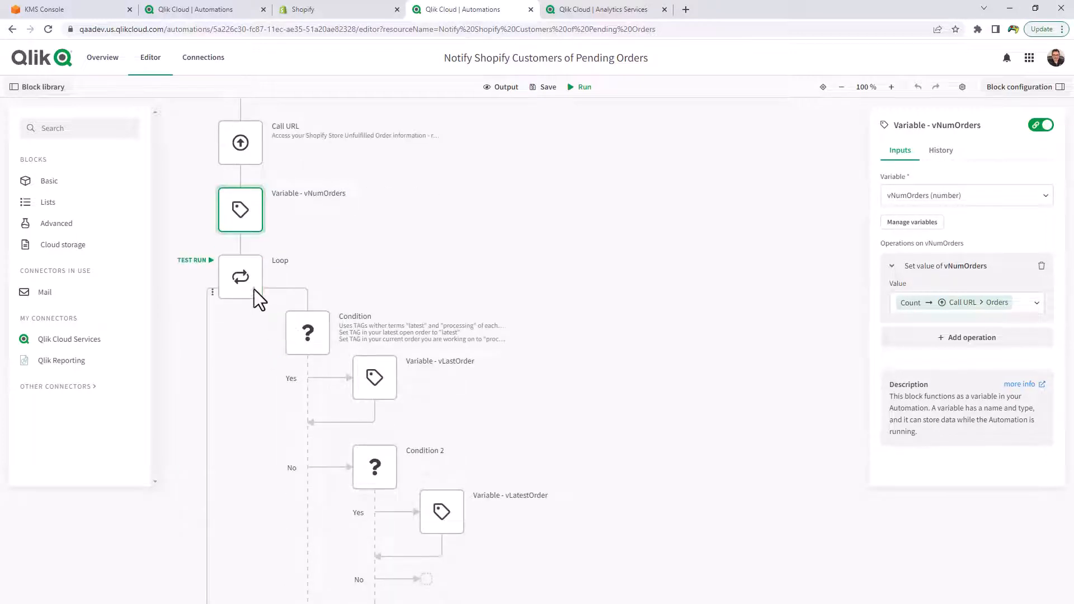
left_click(239, 276)
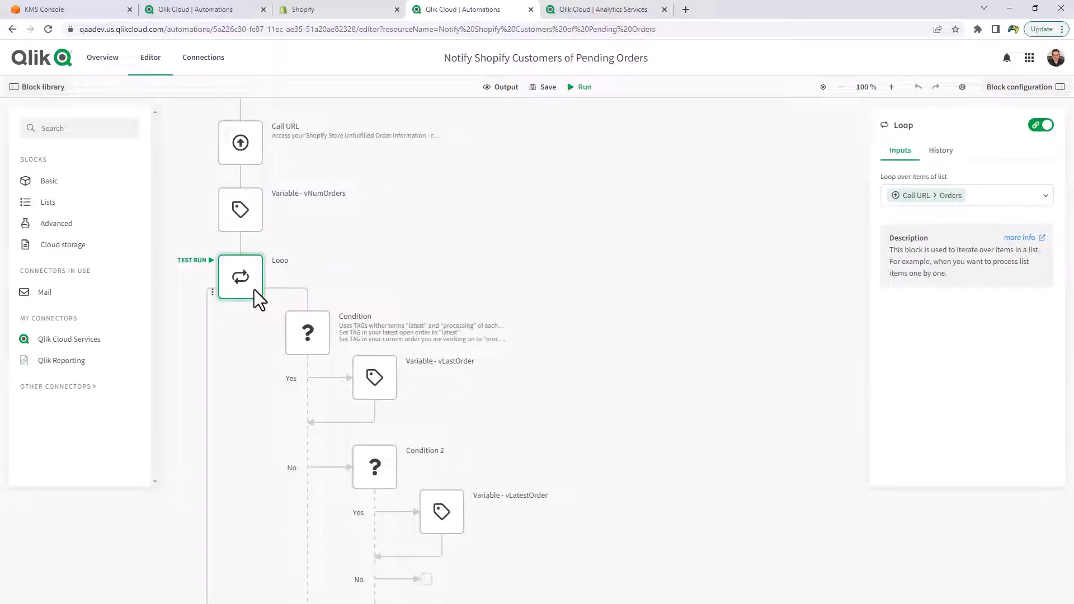
mouse_move(313, 345)
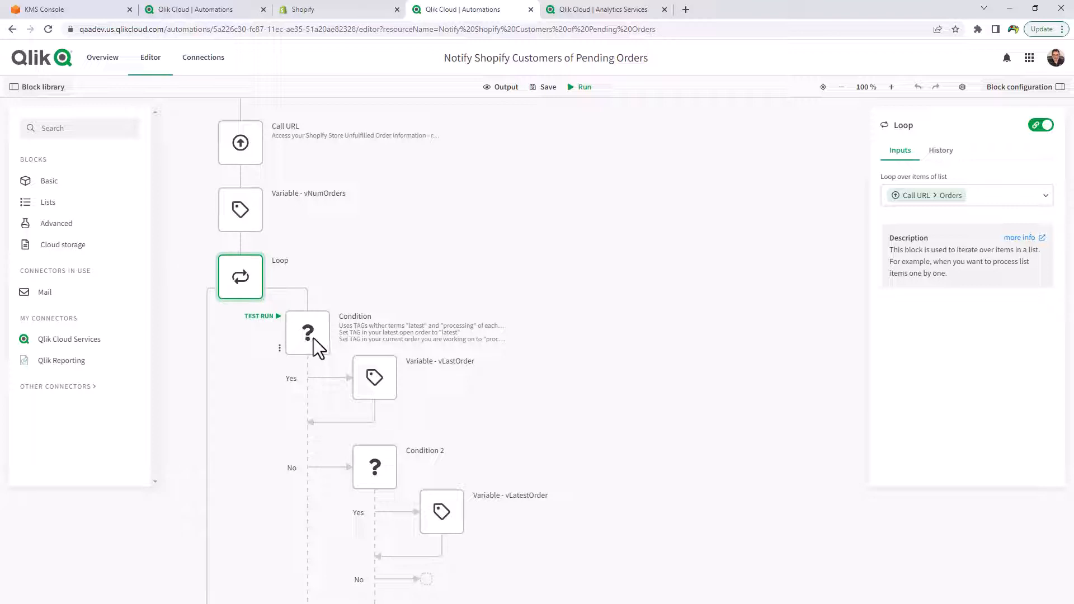
left_click(306, 333)
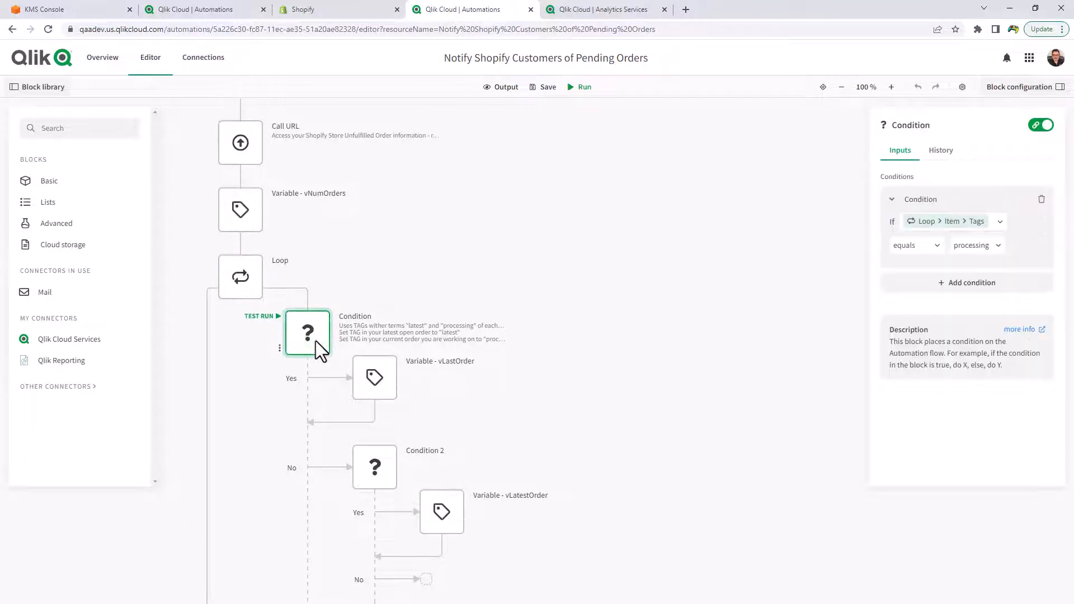
mouse_move(475, 354)
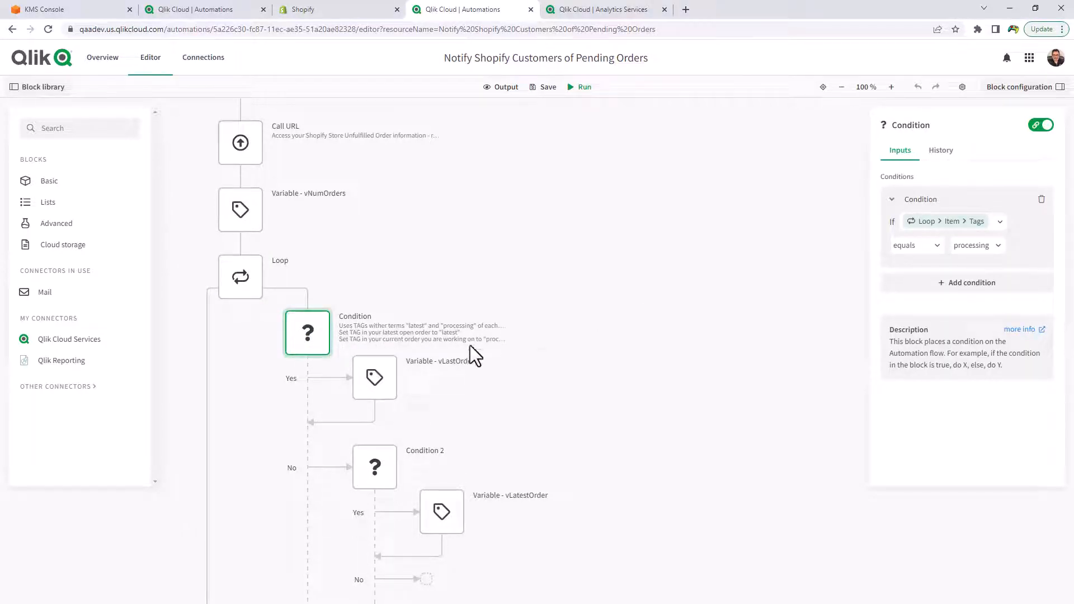
Review how vLastOrder and vLatestOrder store the order item name.
left_click(374, 377)
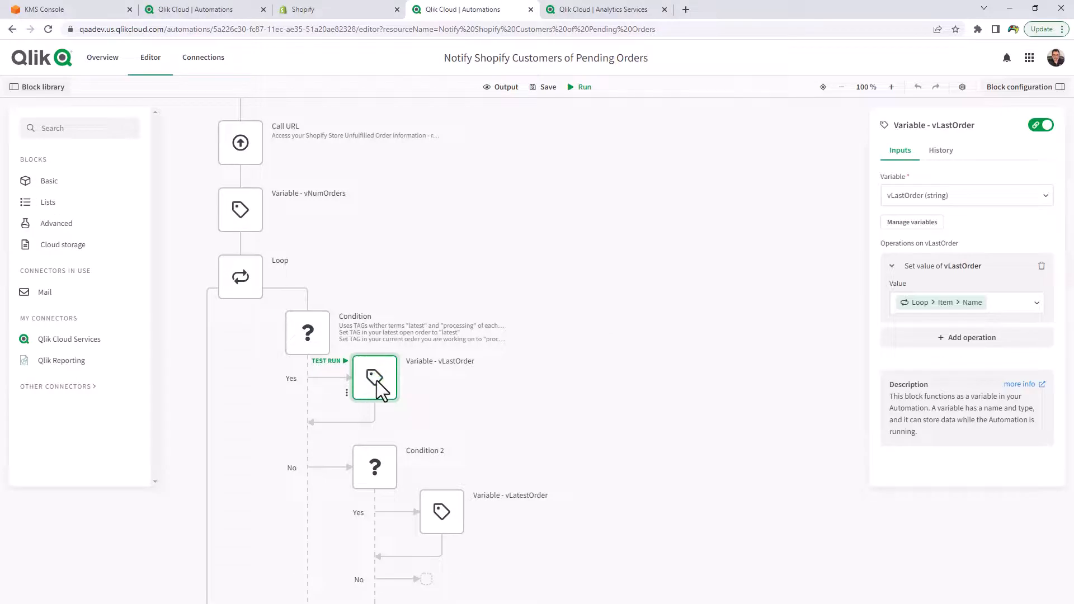
scroll("down", 3)
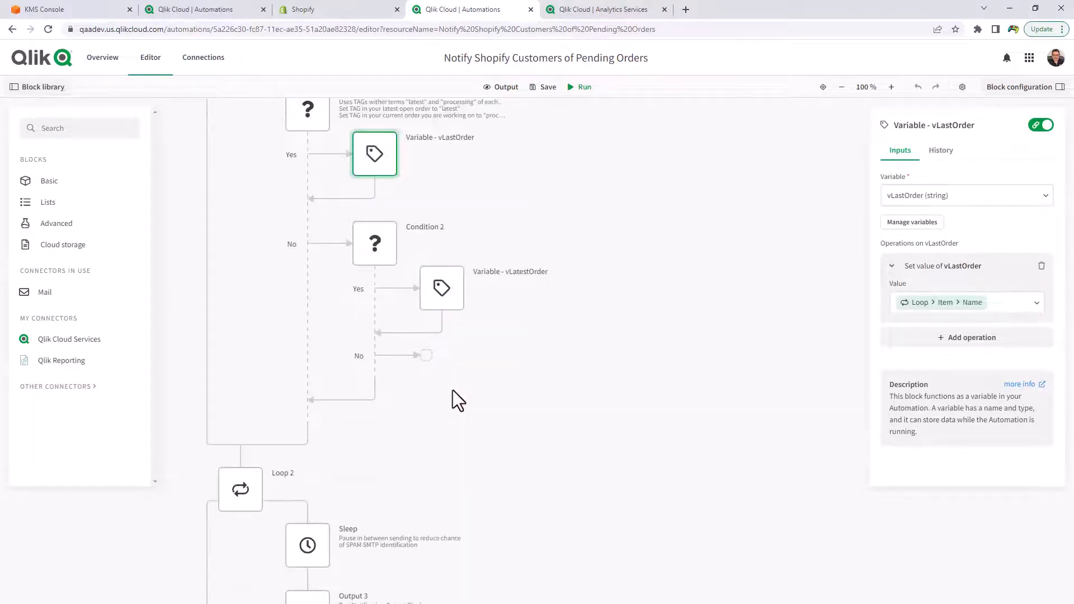
left_click(441, 287)
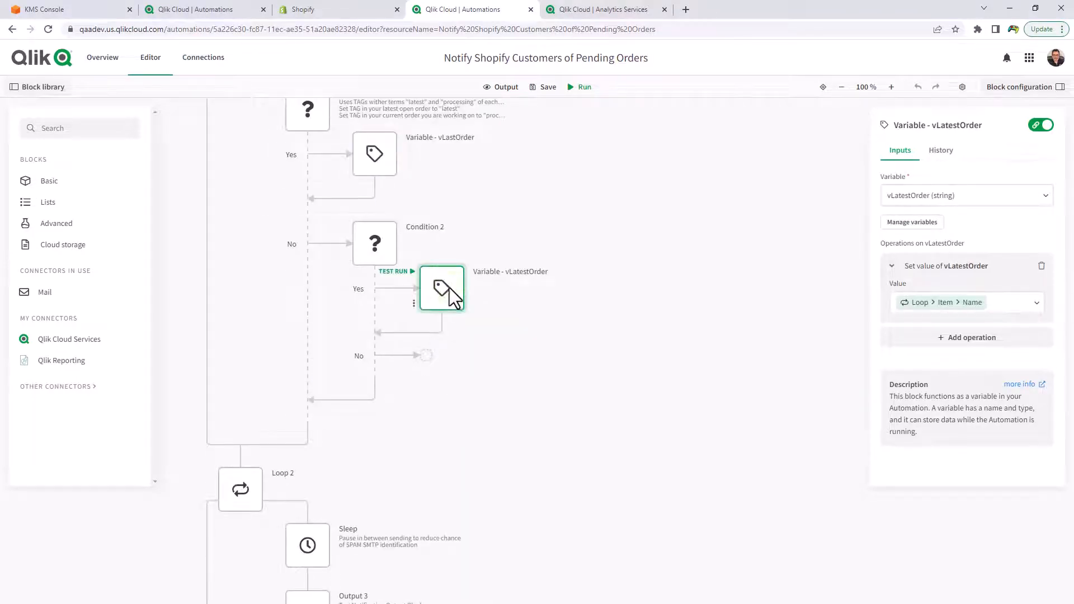
mouse_move(477, 312)
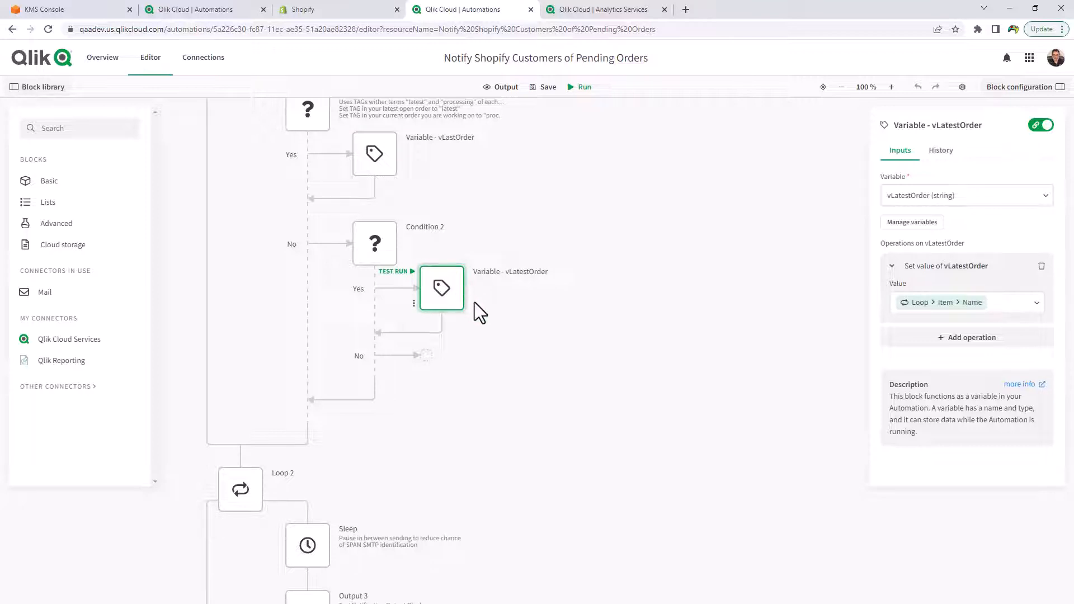
scroll("down", 3)
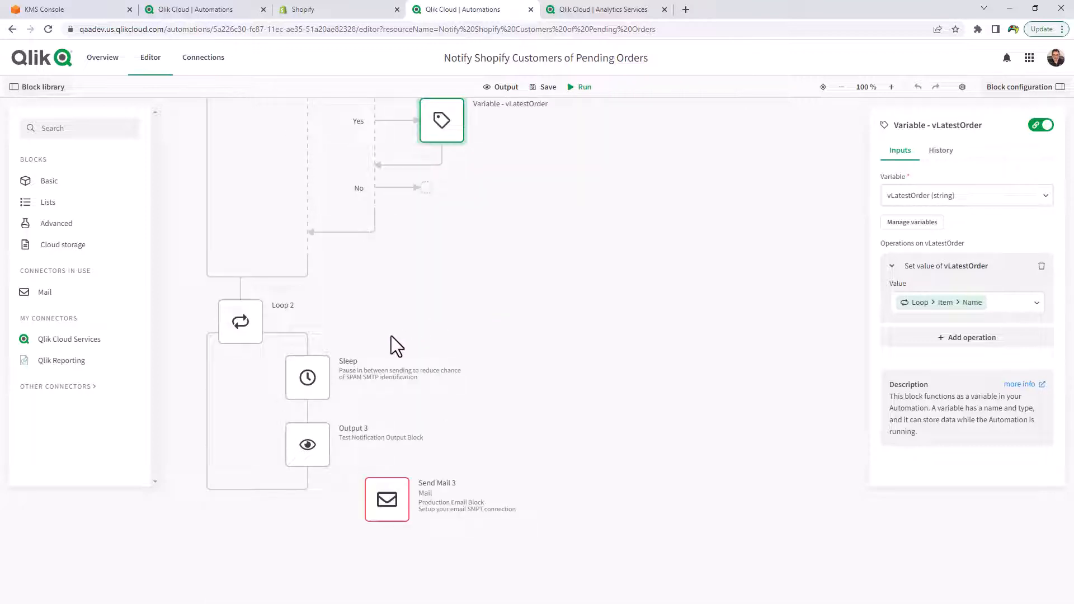
Read the Output 3 message inserting customer name, order name, vLastOrder, vNumOrders and vLatestOrder.
left_click(307, 444)
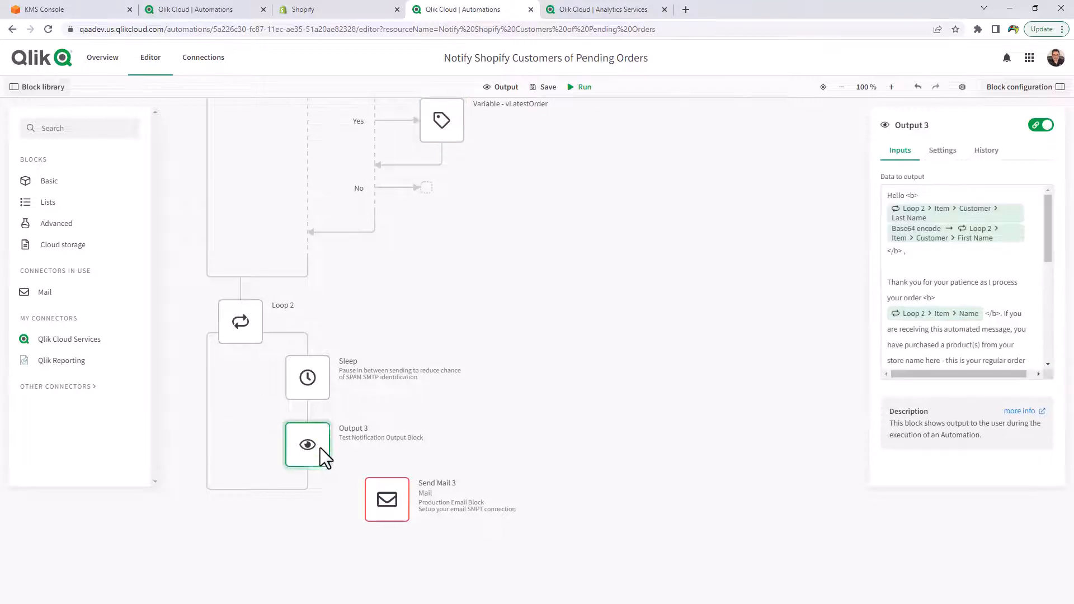
mouse_move(361, 487)
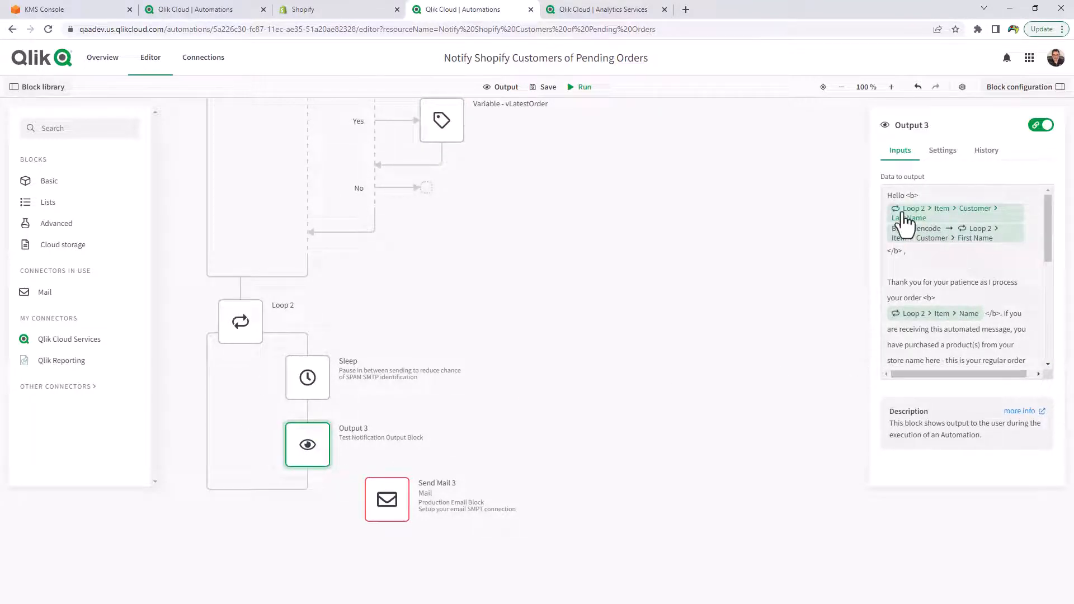
scroll("down", 3)
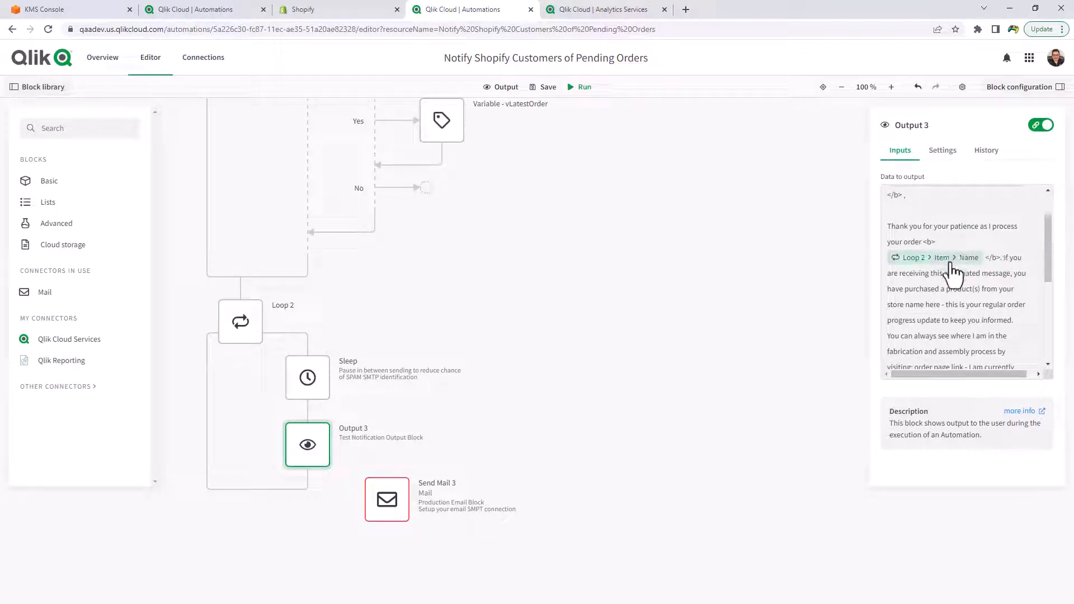
mouse_move(954, 271)
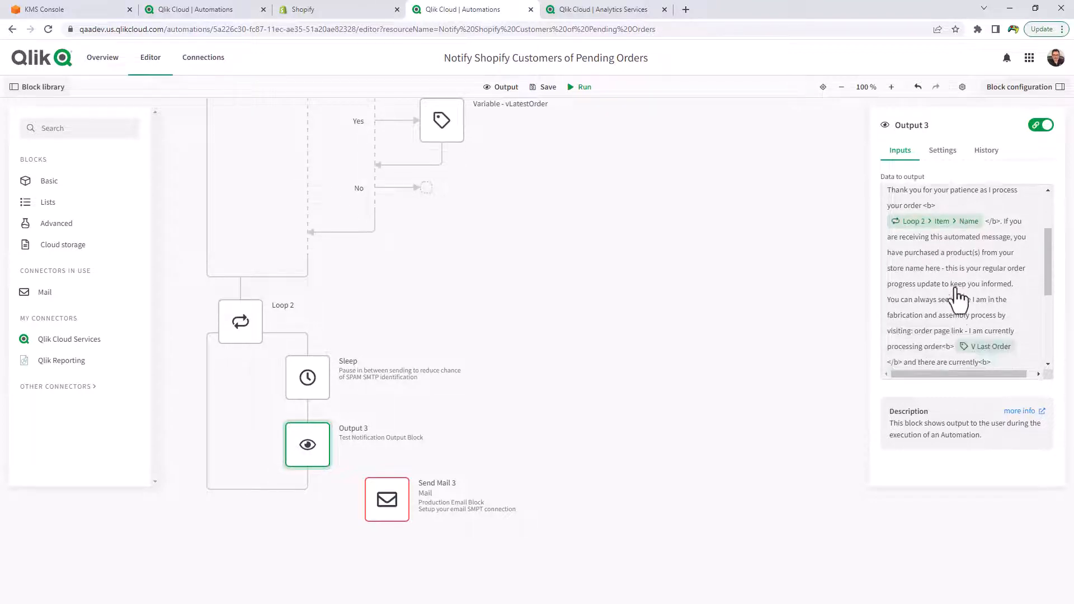
scroll("down", 3)
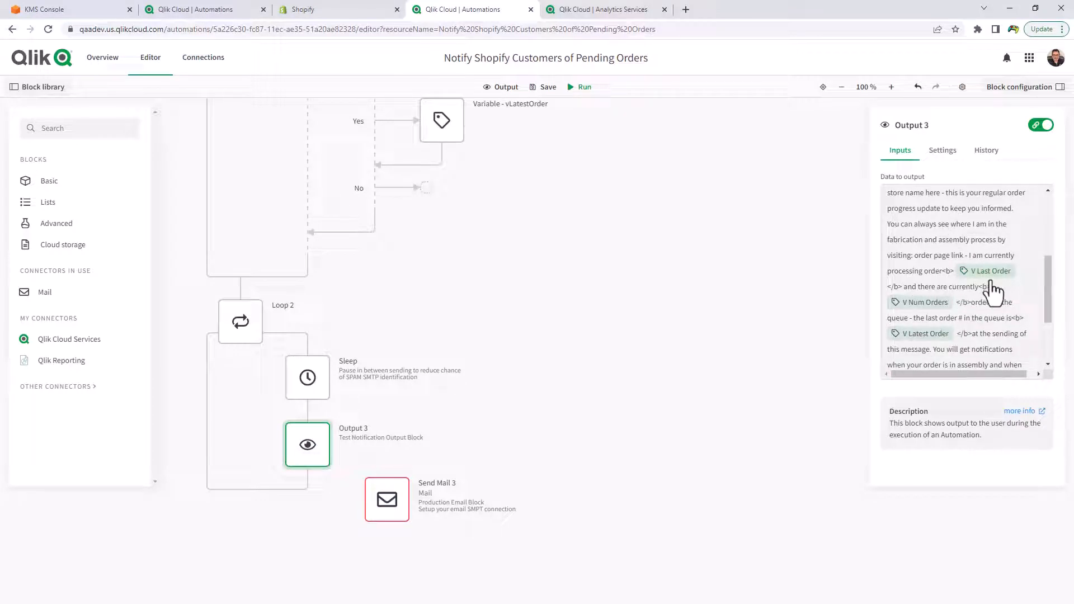
scroll("down", 3)
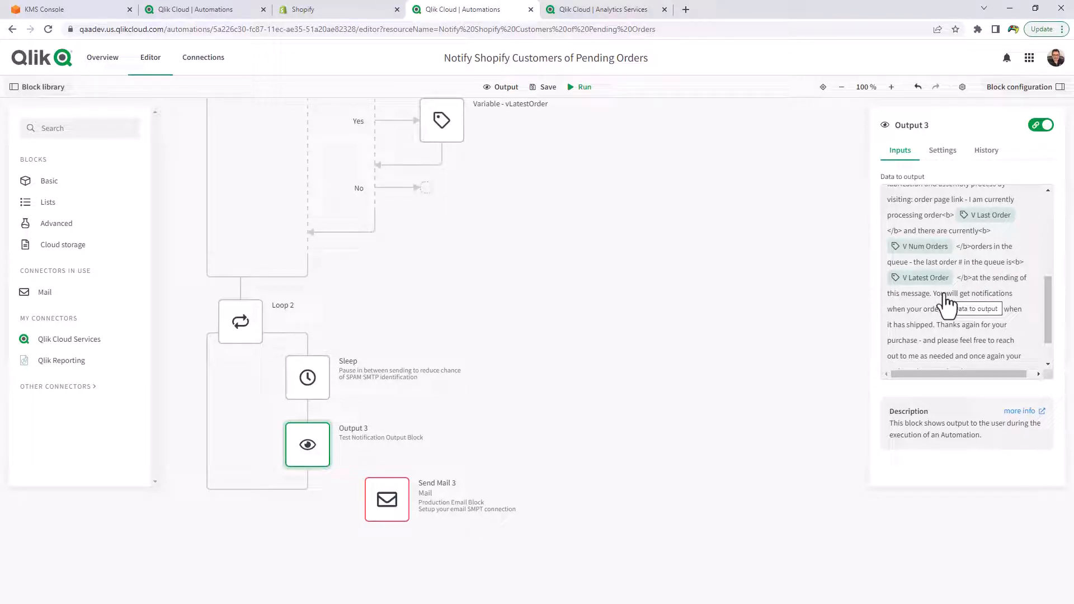
mouse_move(790, 347)
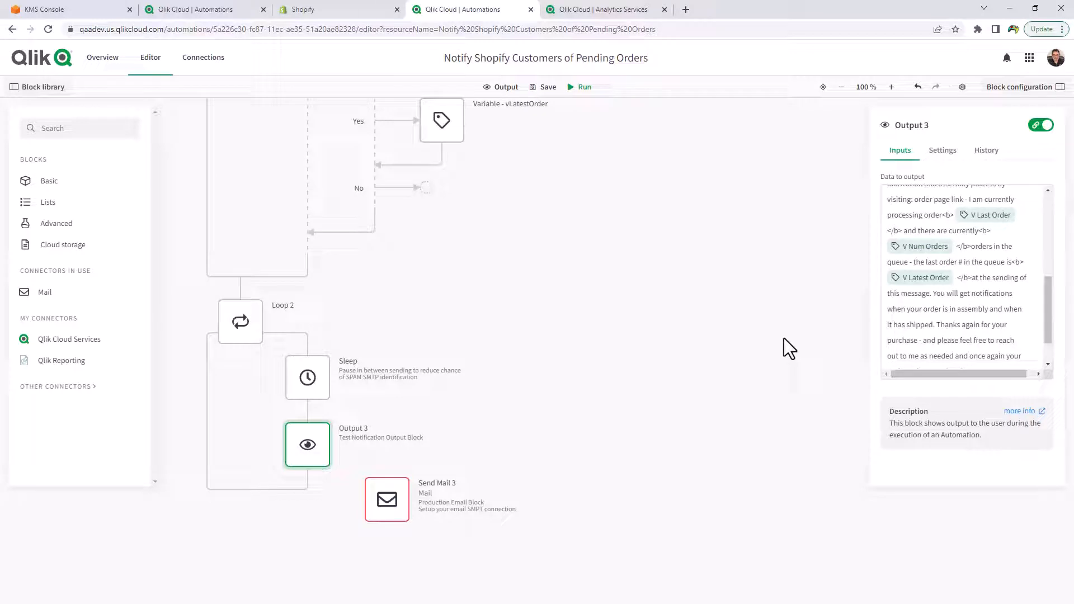
mouse_move(776, 338)
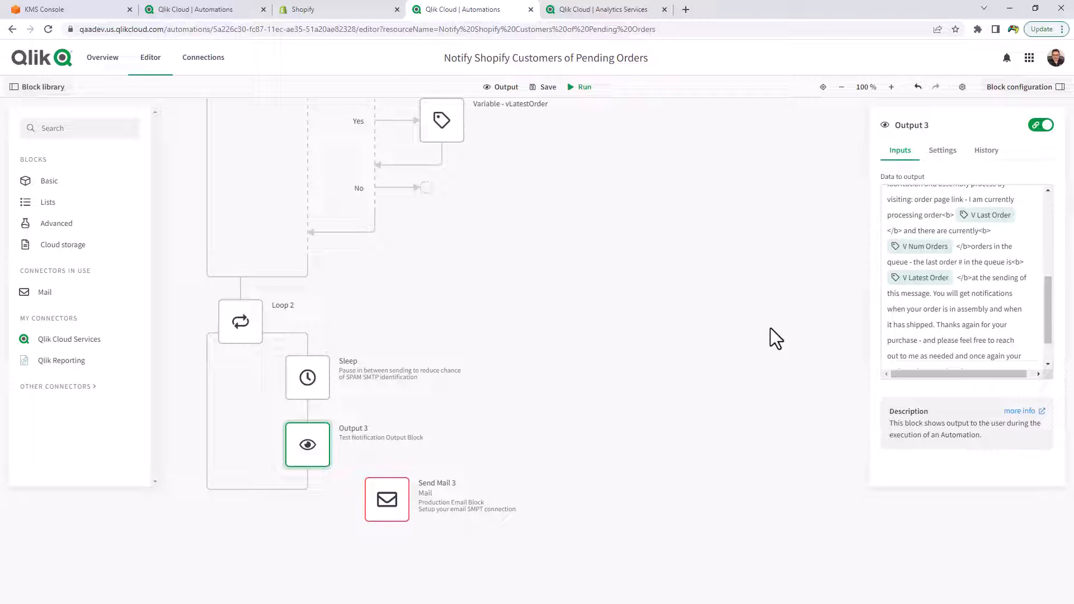
scroll("up", 3)
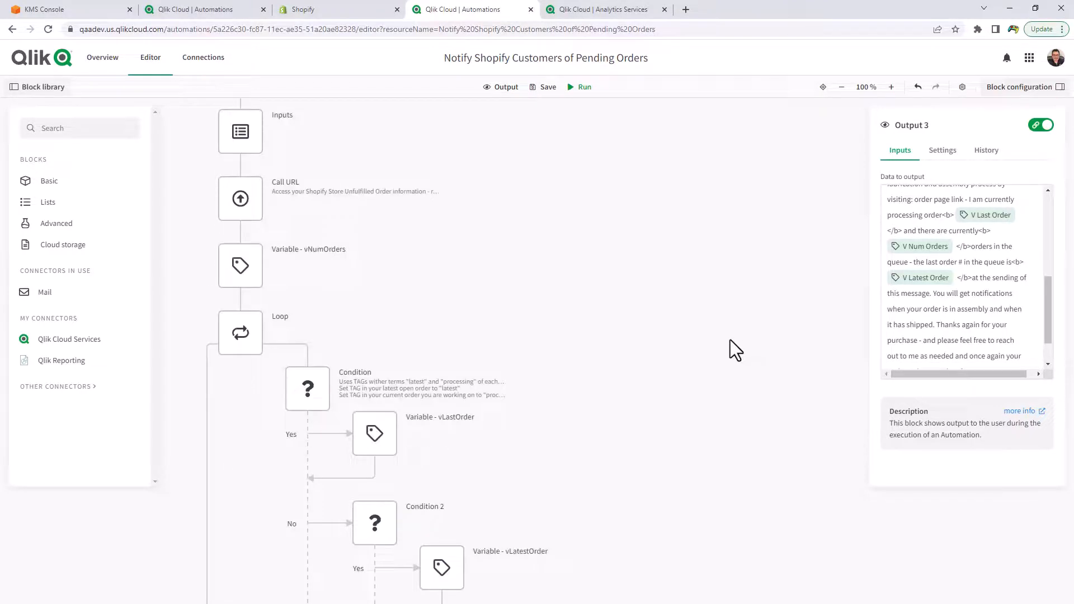
scroll("up", 3)
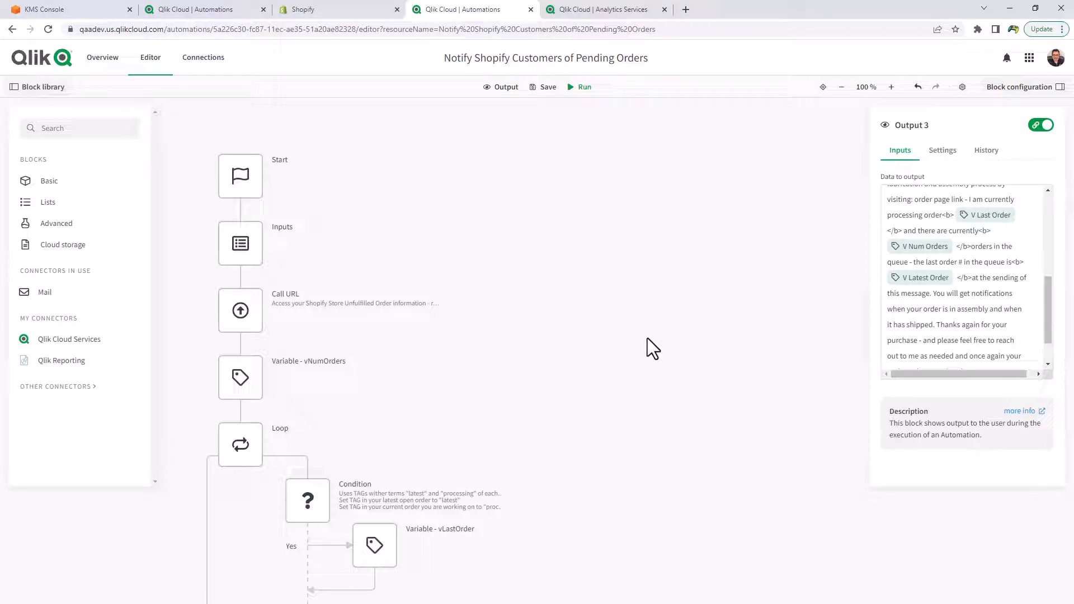
mouse_move(612, 359)
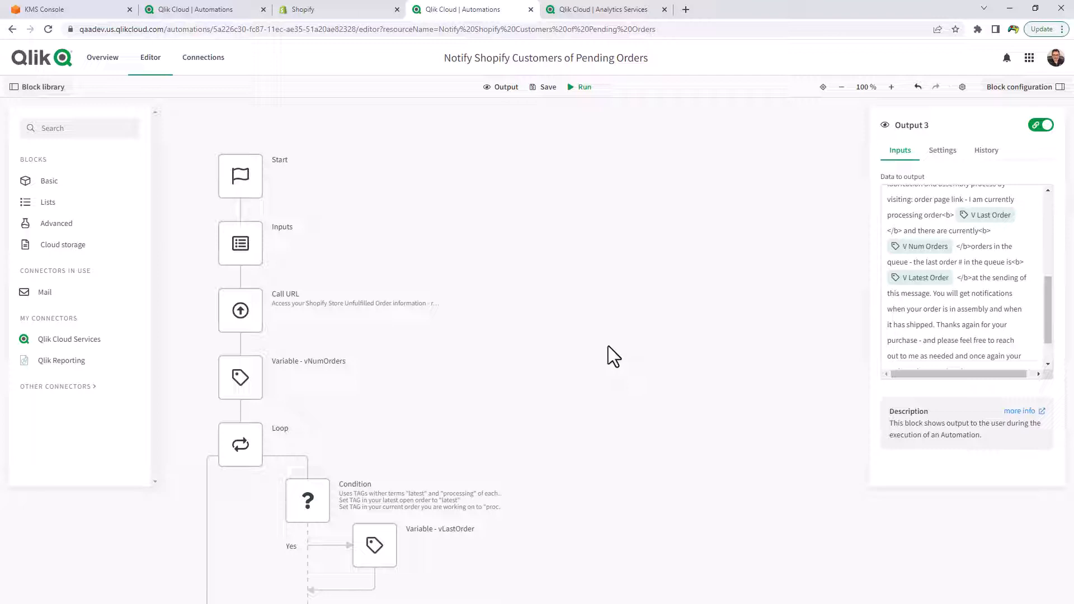
mouse_move(572, 335)
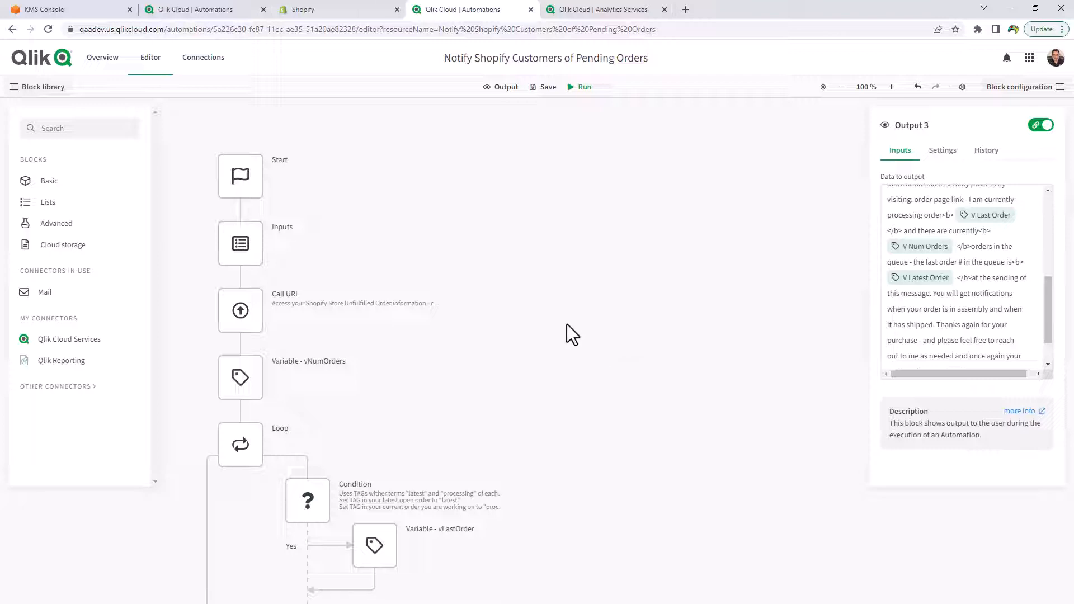
mouse_move(582, 106)
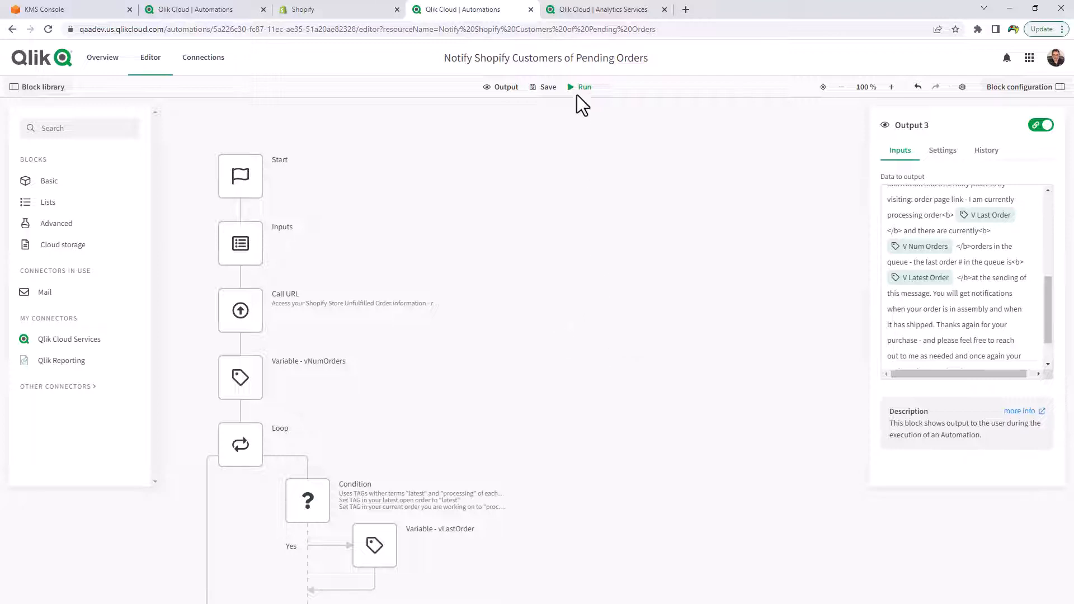
Run the automation and submit retrogameboyz as the StoreName.
left_click(584, 86)
type("retrogameboy")
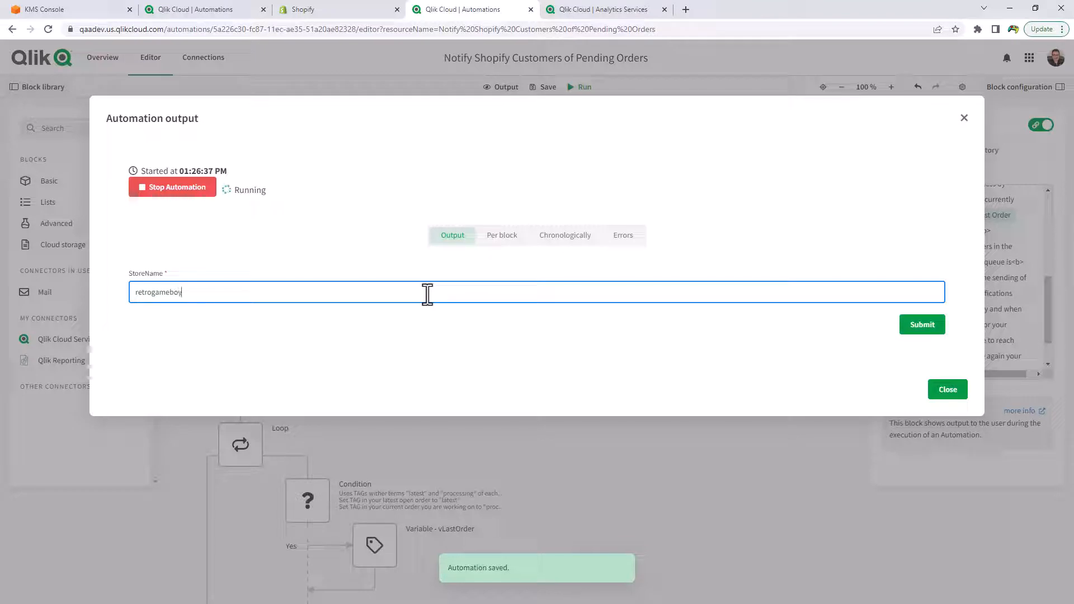
type("z")
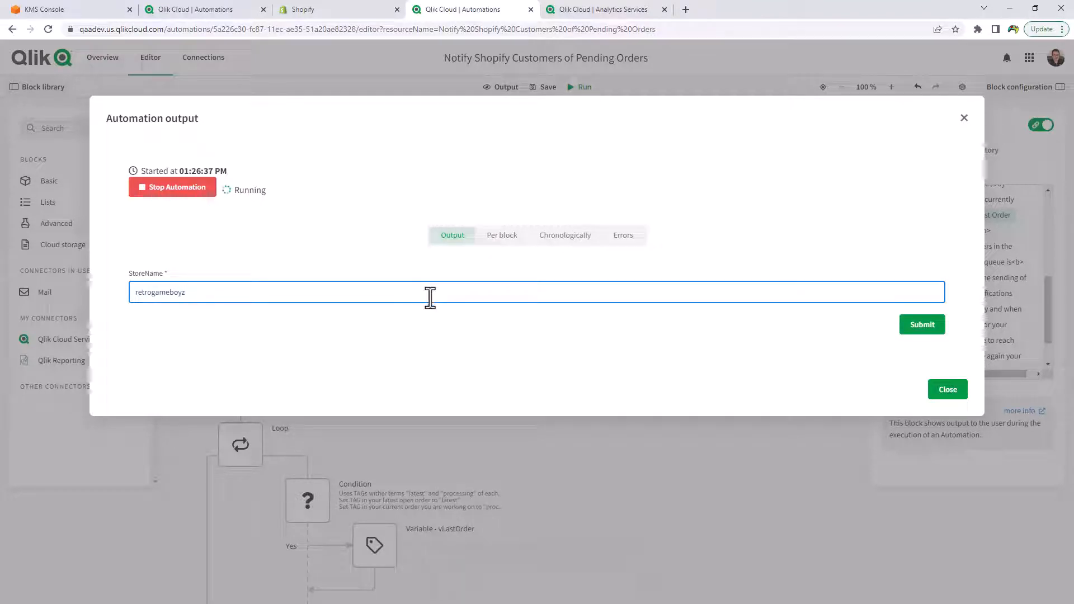
left_click(921, 325)
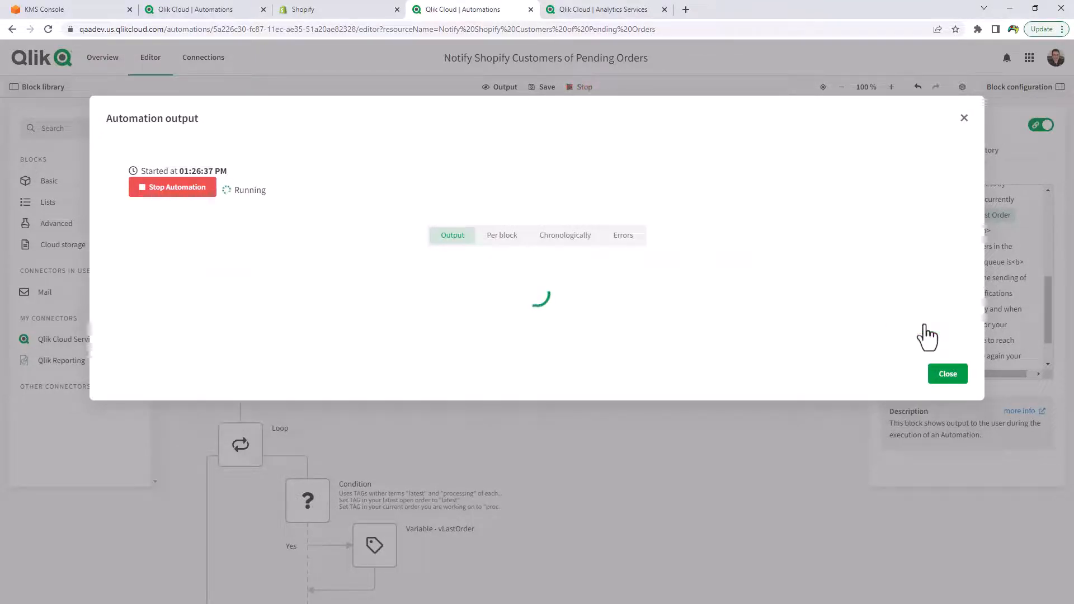
mouse_move(656, 305)
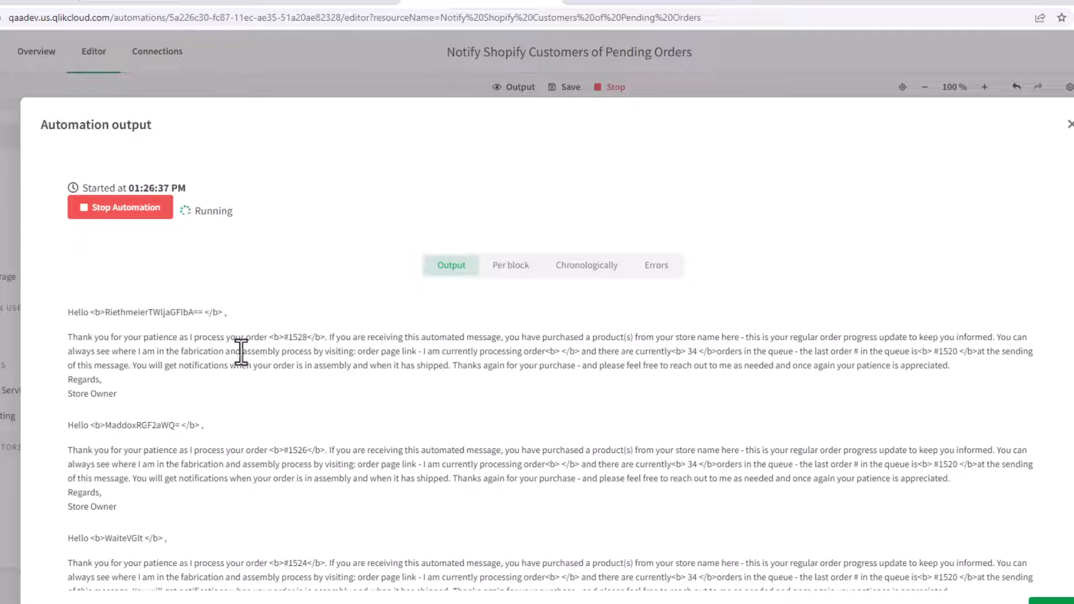
mouse_move(293, 345)
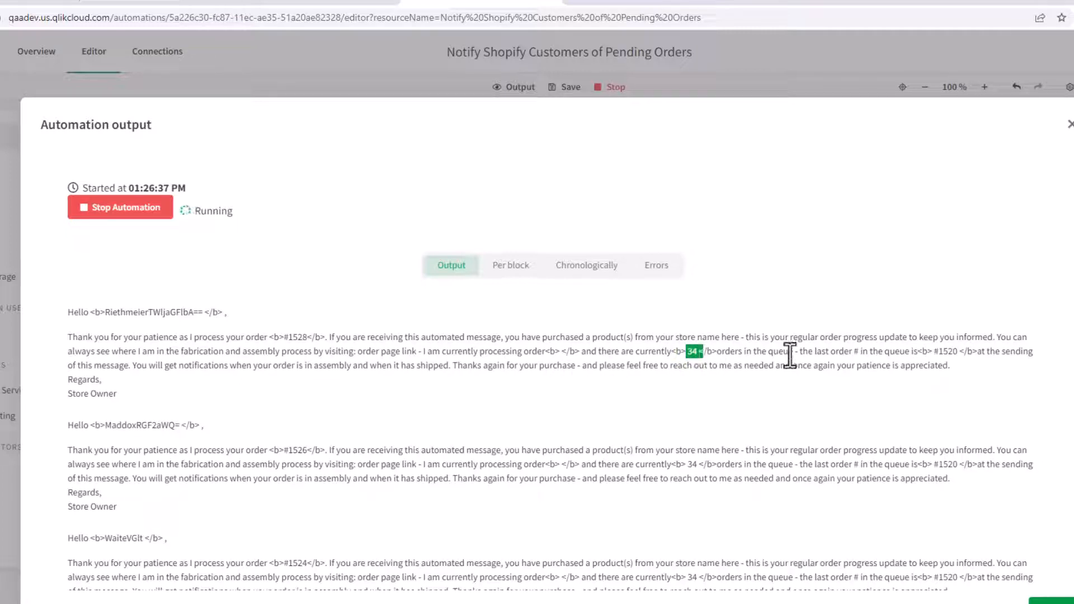
mouse_move(944, 373)
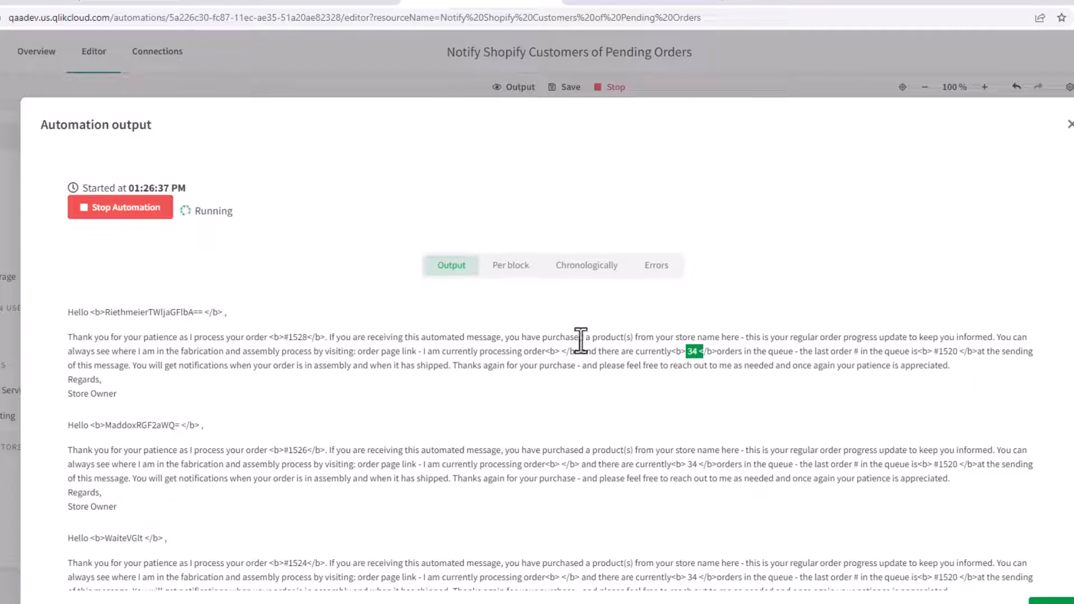
mouse_move(288, 394)
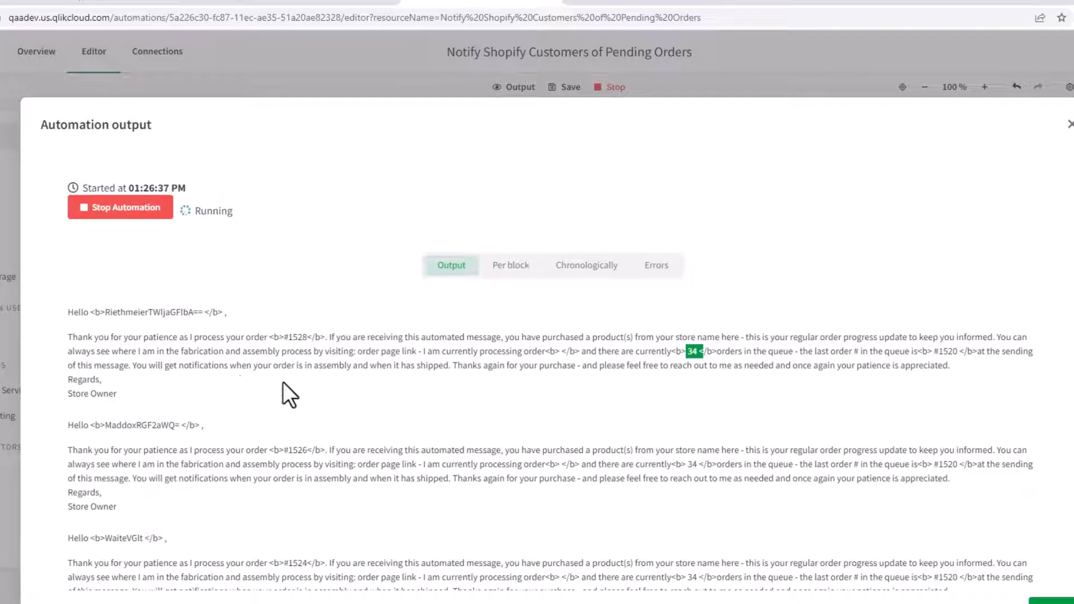
mouse_move(624, 416)
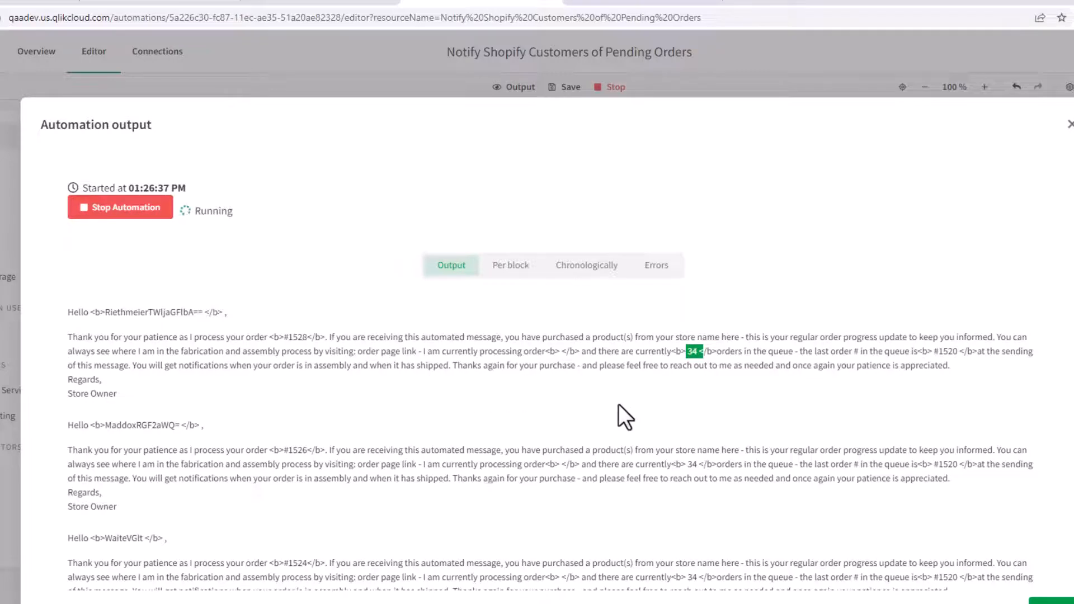
Scroll through the personalized customer messages each reporting 34 orders in the queue.
scroll("down", 3)
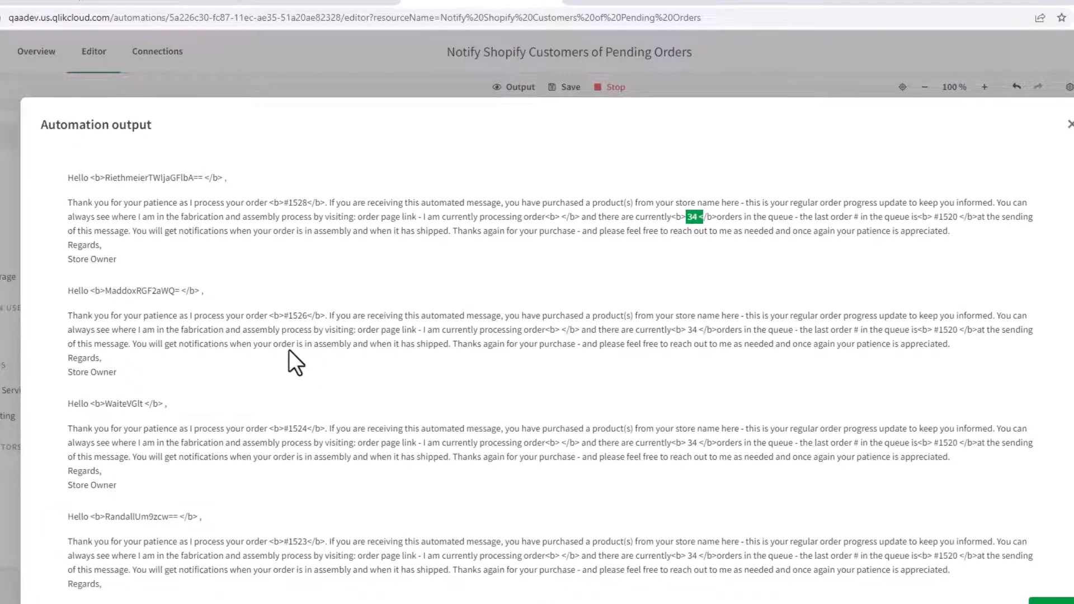
scroll("down", 3)
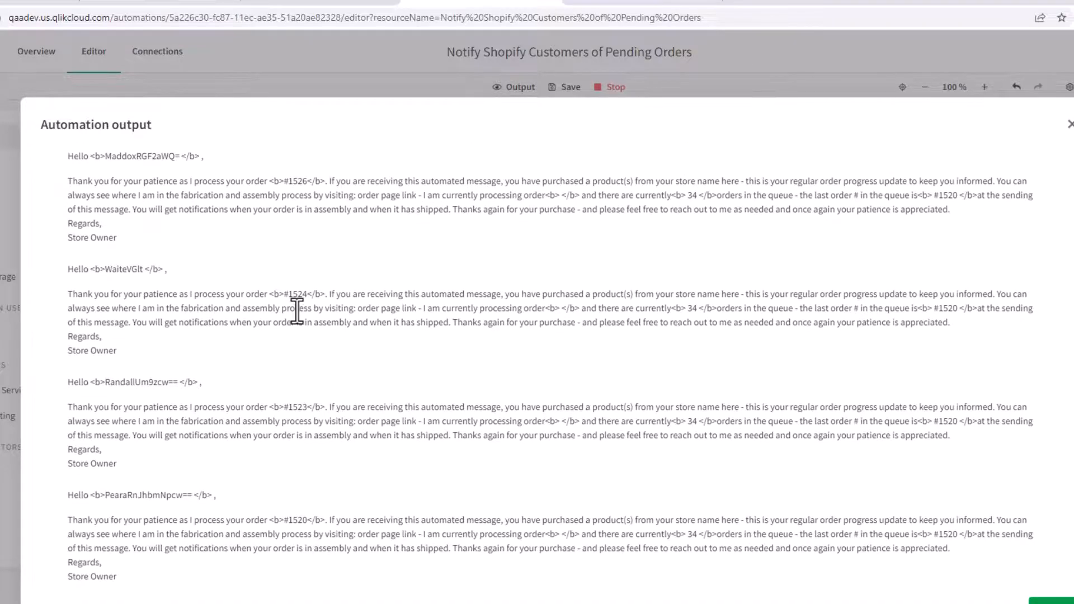
scroll("down", 3)
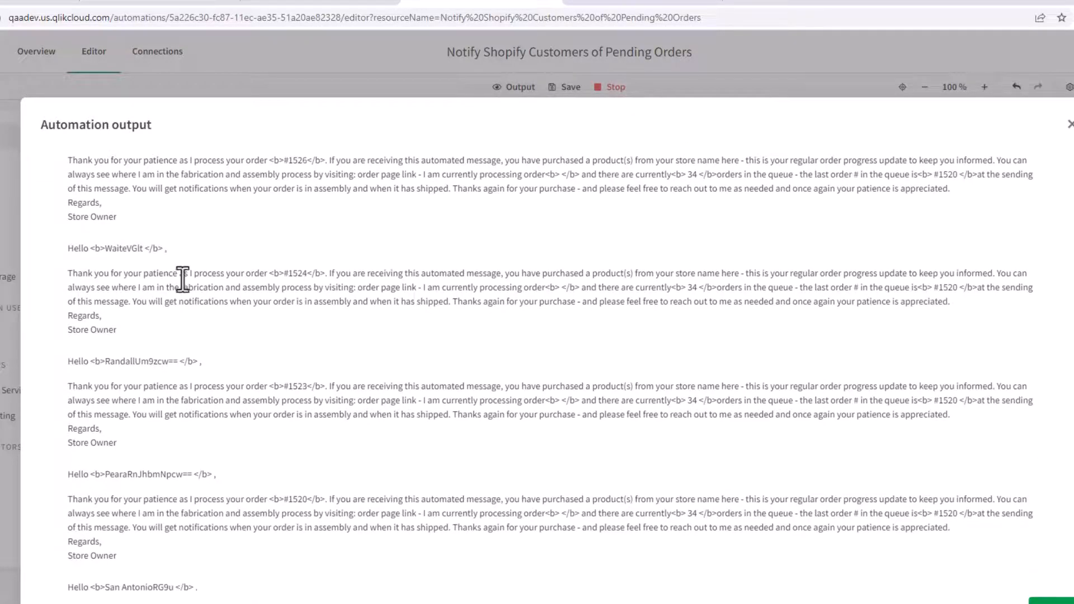
scroll("down", 3)
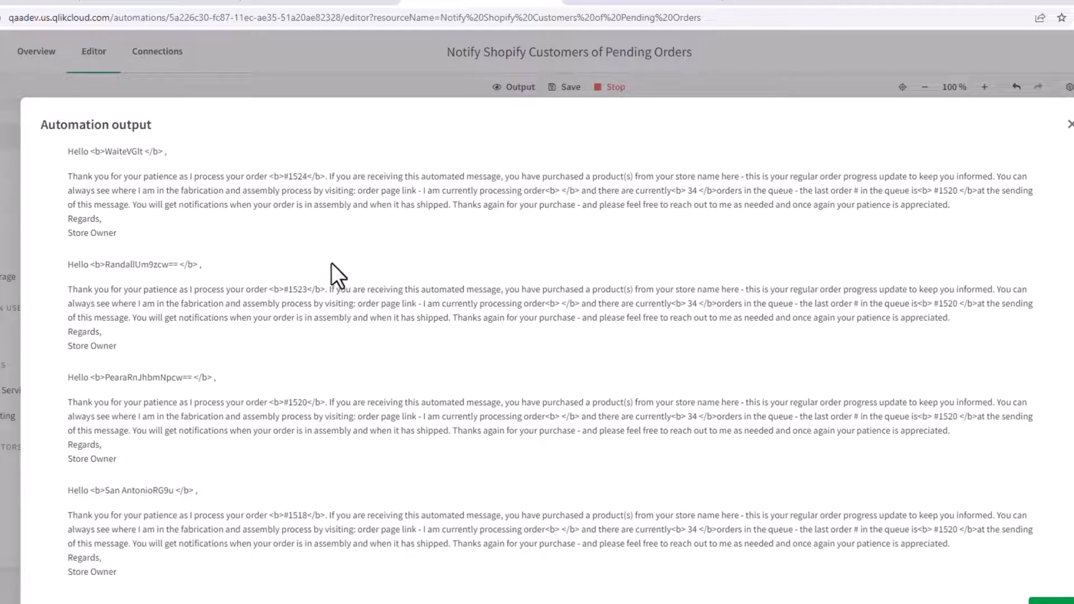
scroll("down", 3)
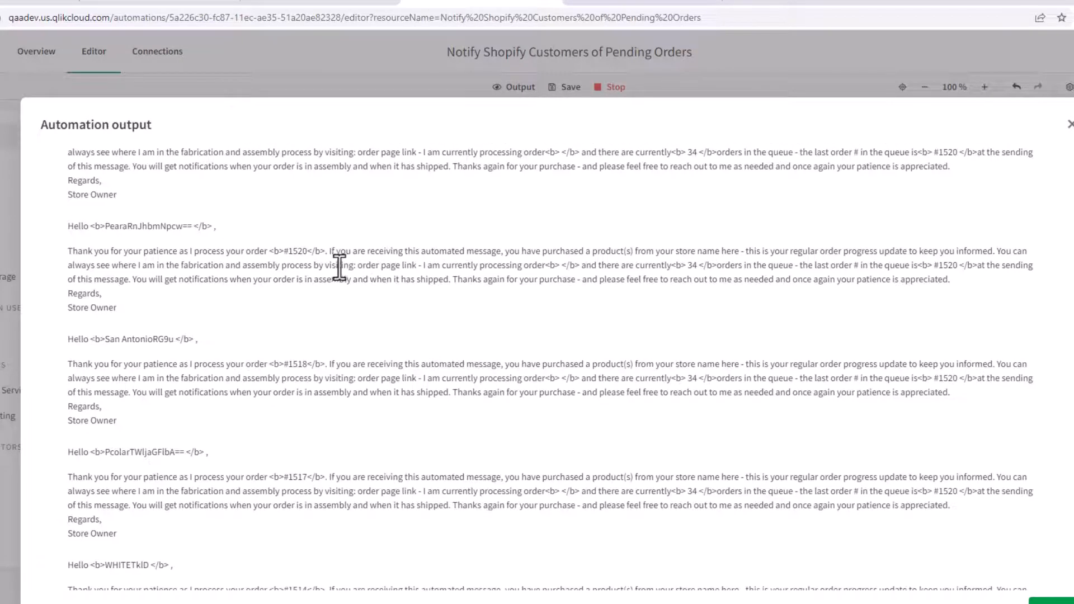
scroll("down", 3)
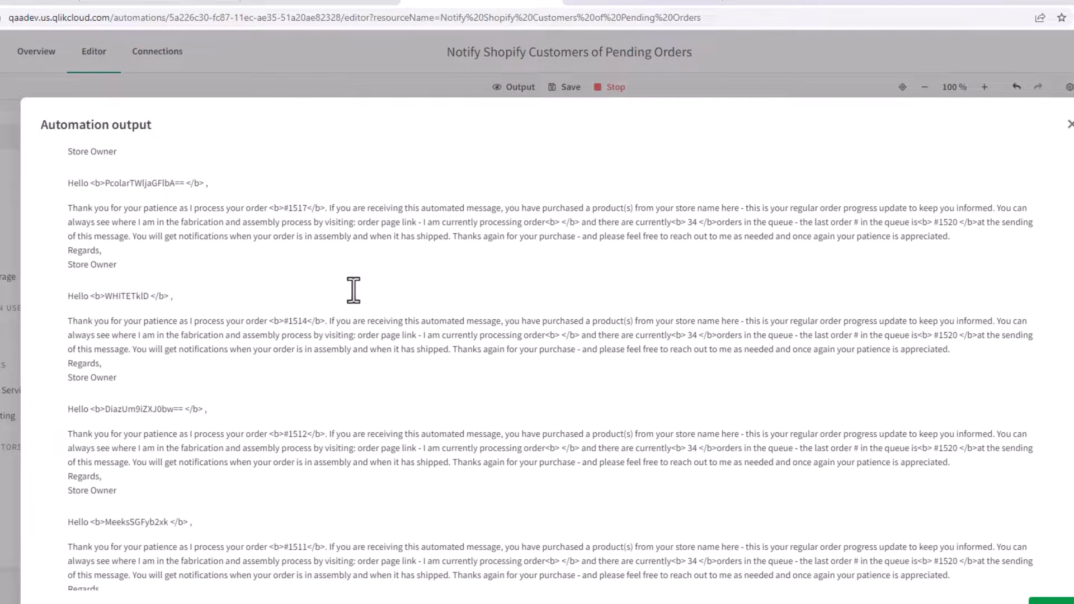
scroll("down", 3)
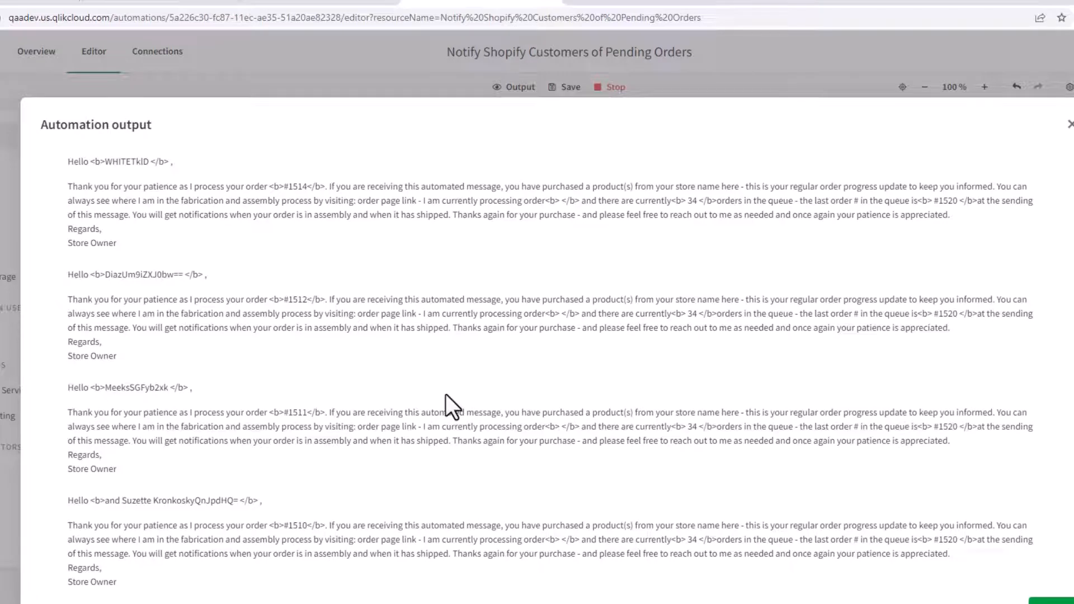
Close the run output and bring up the canvas context menu with workspace actions.
left_click(1070, 124)
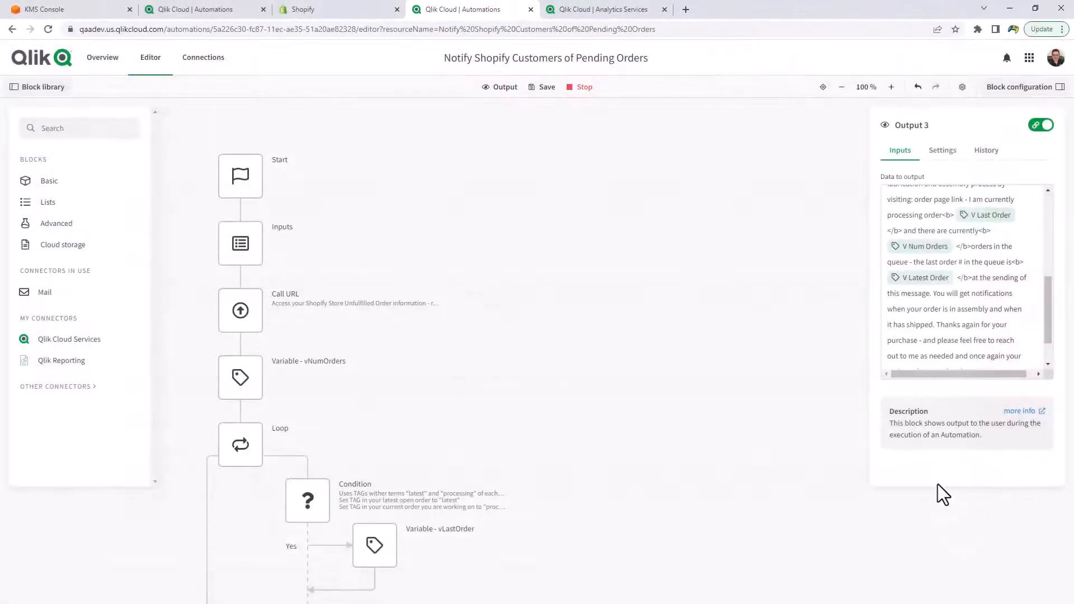
mouse_move(664, 395)
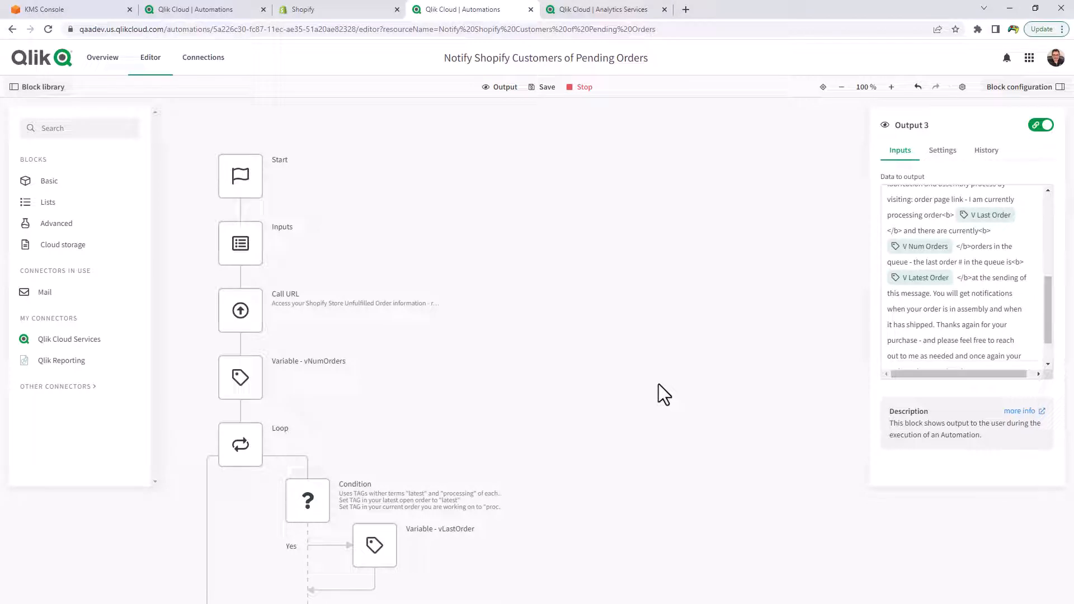
mouse_move(517, 355)
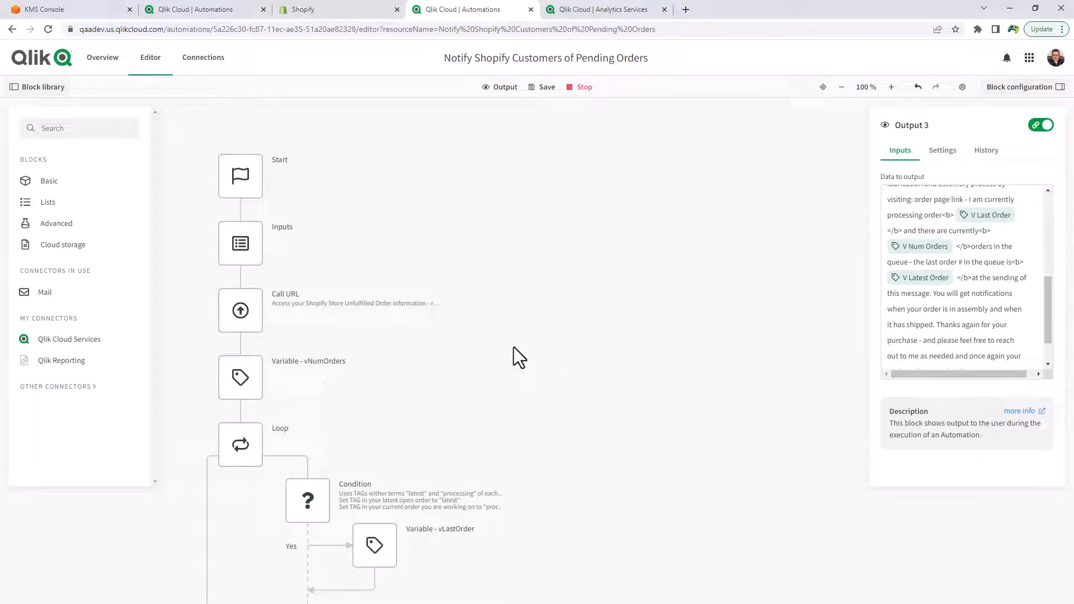
scroll("down", 3)
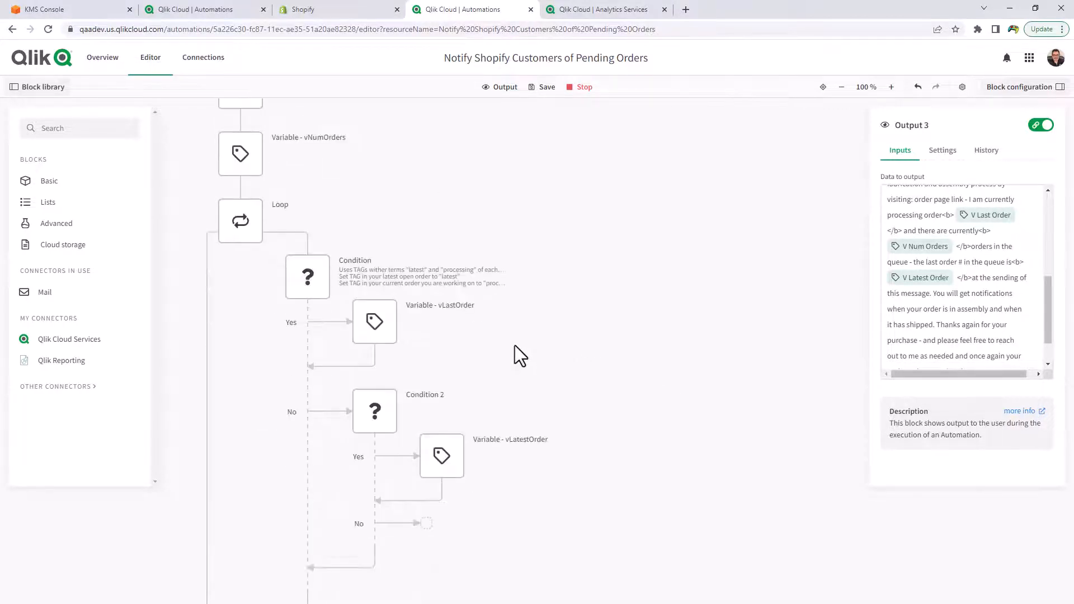
scroll("up", 3)
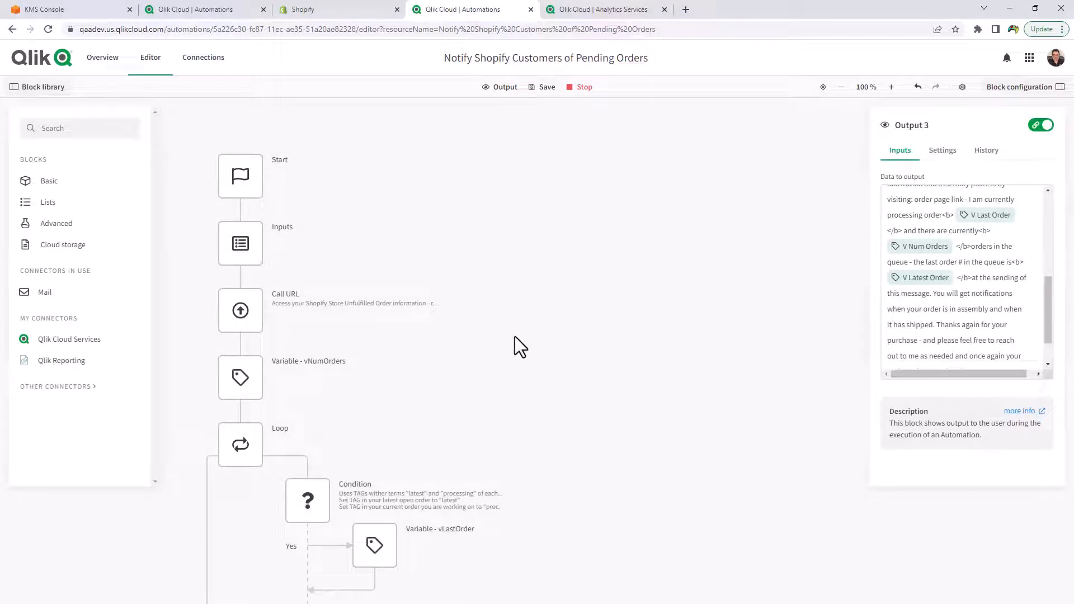
right_click(513, 343)
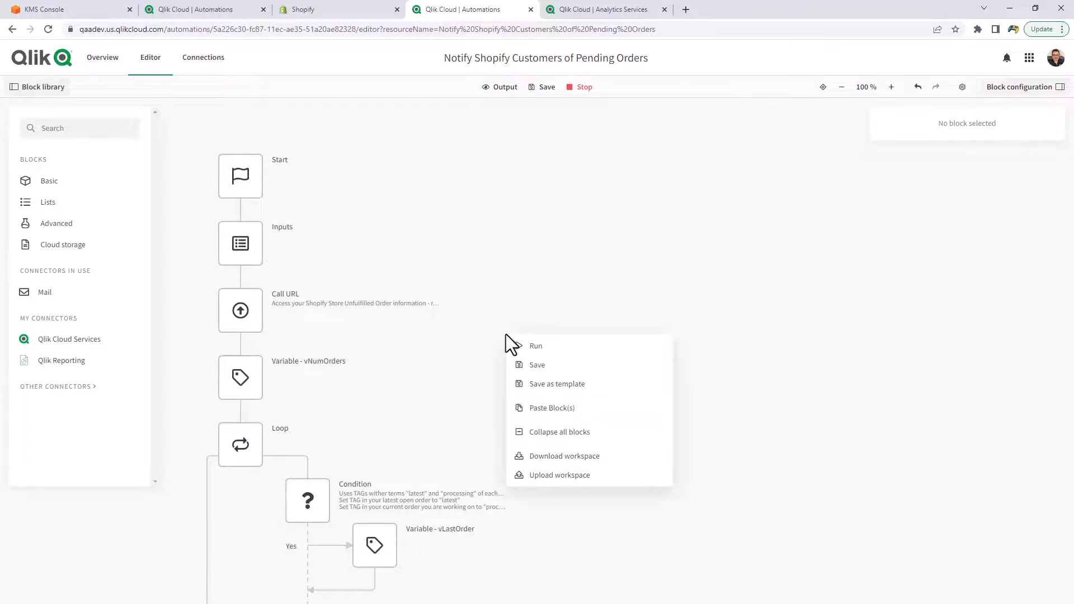
Save as a Shared template named Notify Shopify Customers of Pending Orders 2 with a thumbnail image.
left_click(536, 346)
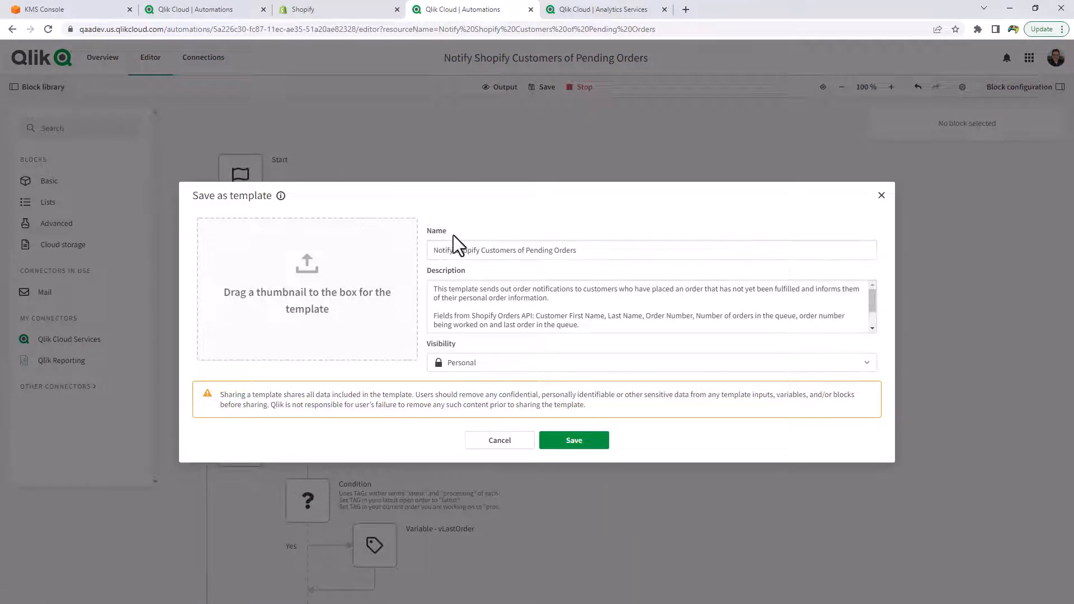
mouse_move(548, 280)
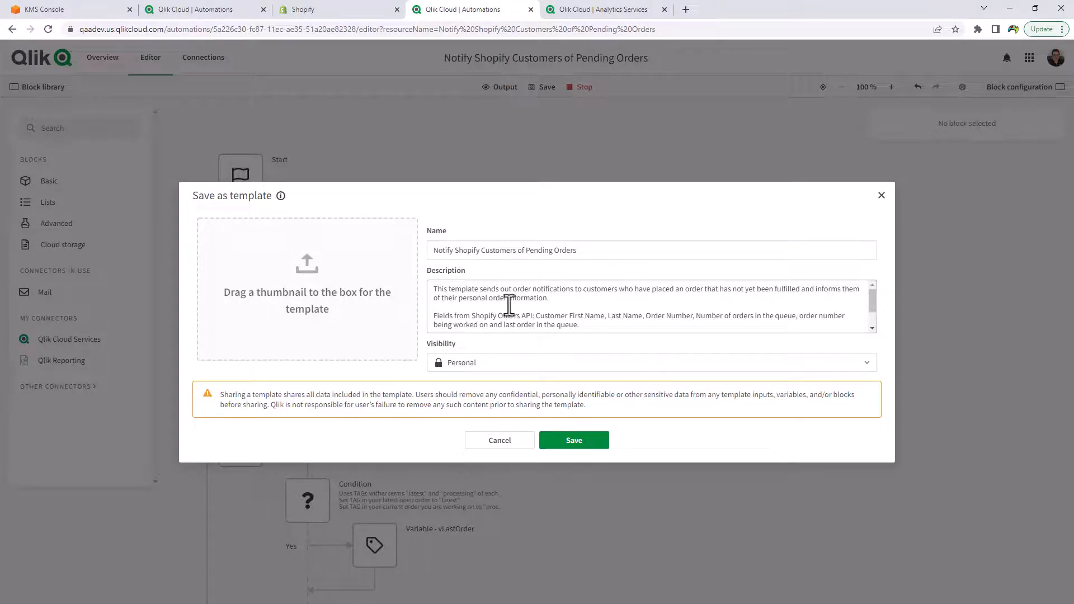
left_click(652, 362)
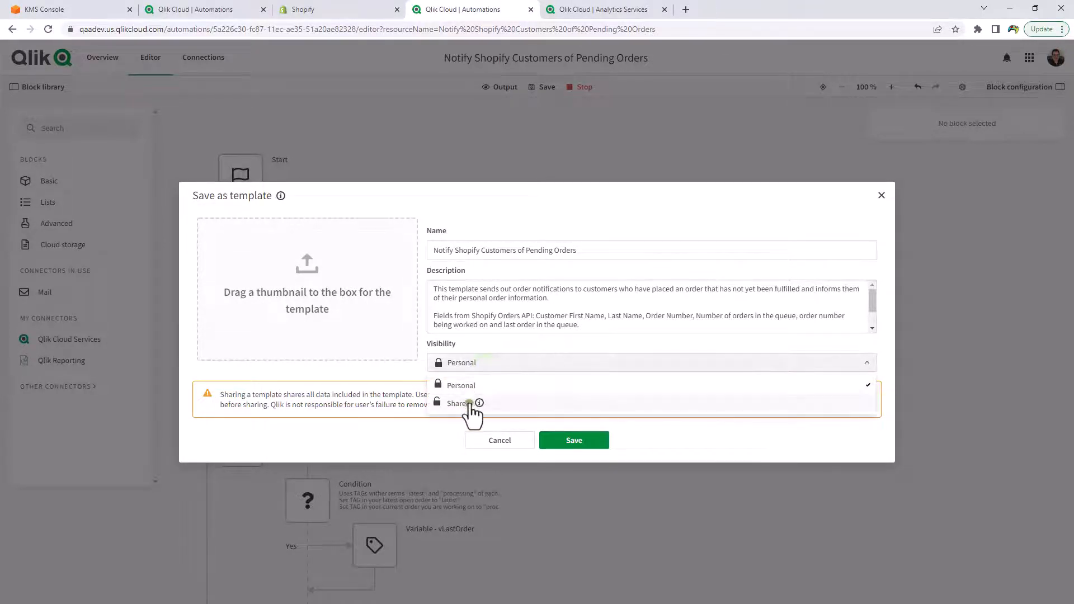
left_click(458, 403)
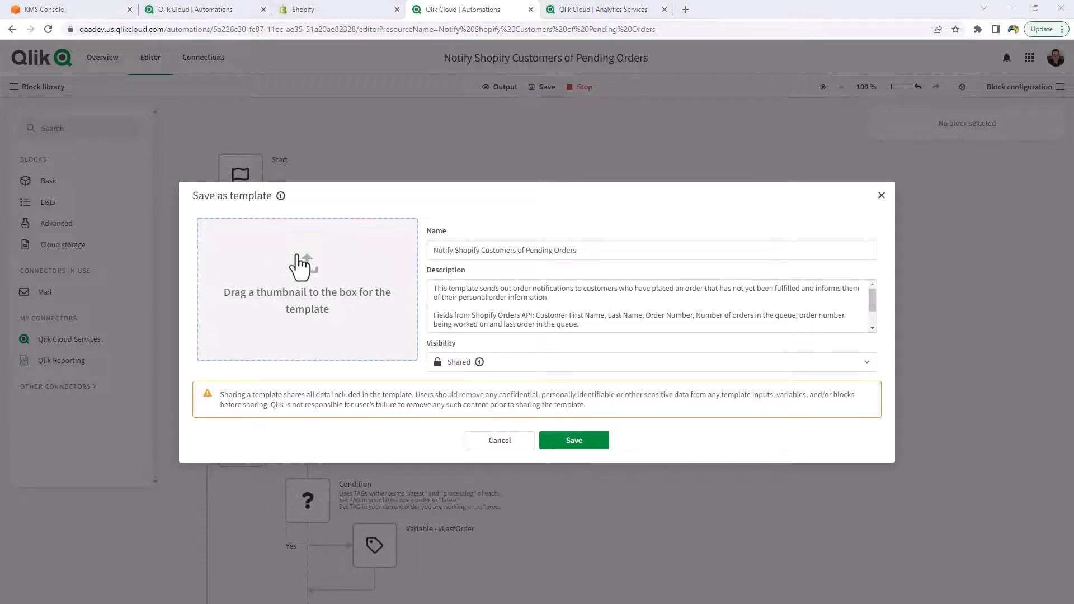
left_click(306, 287)
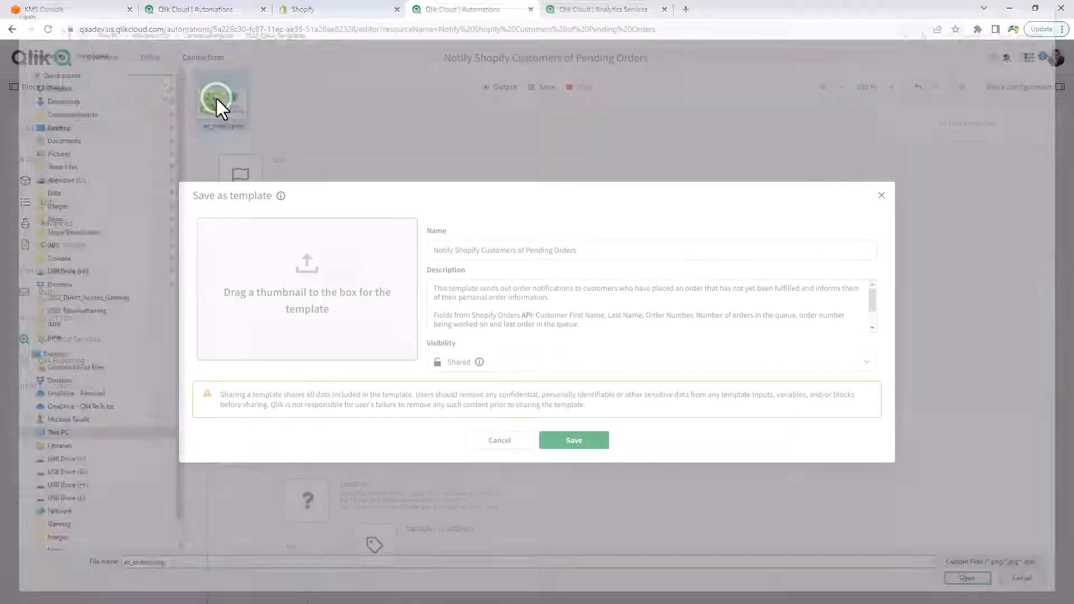
left_click(966, 577)
type(" 2")
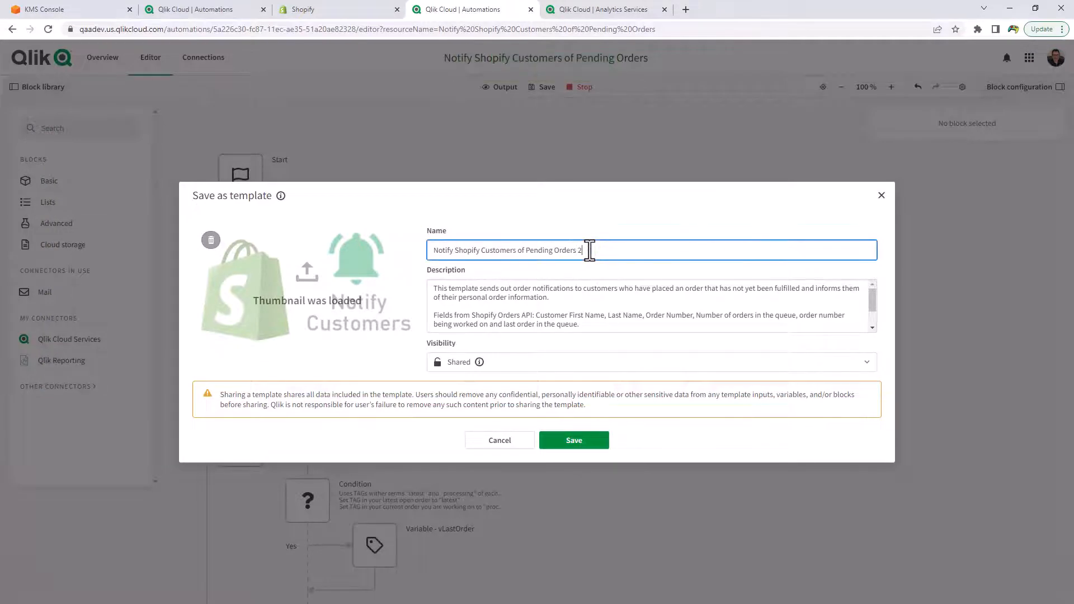
mouse_move(574, 440)
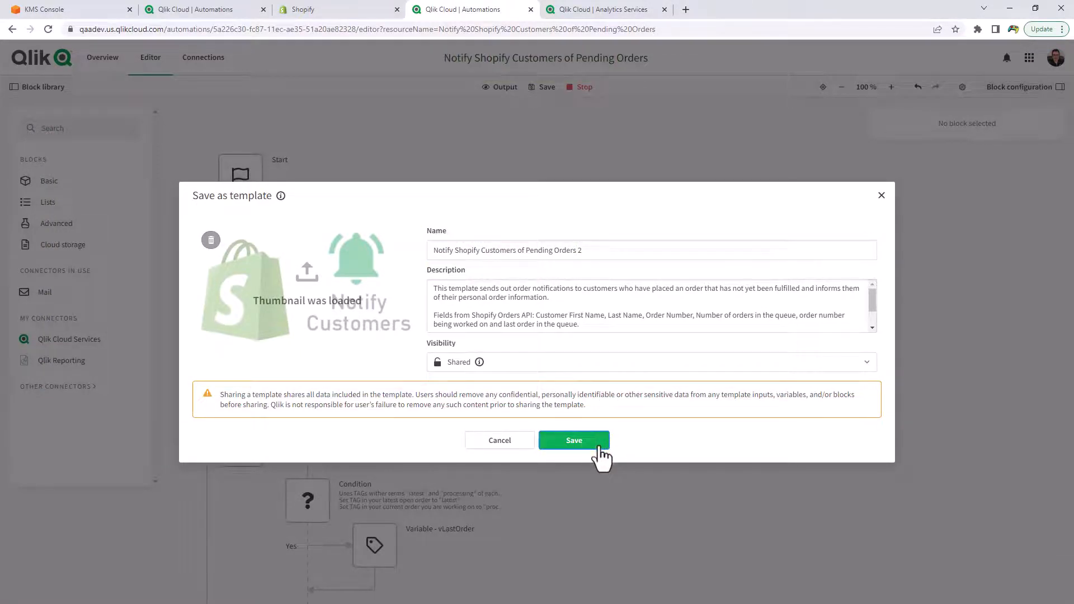
left_click(573, 439)
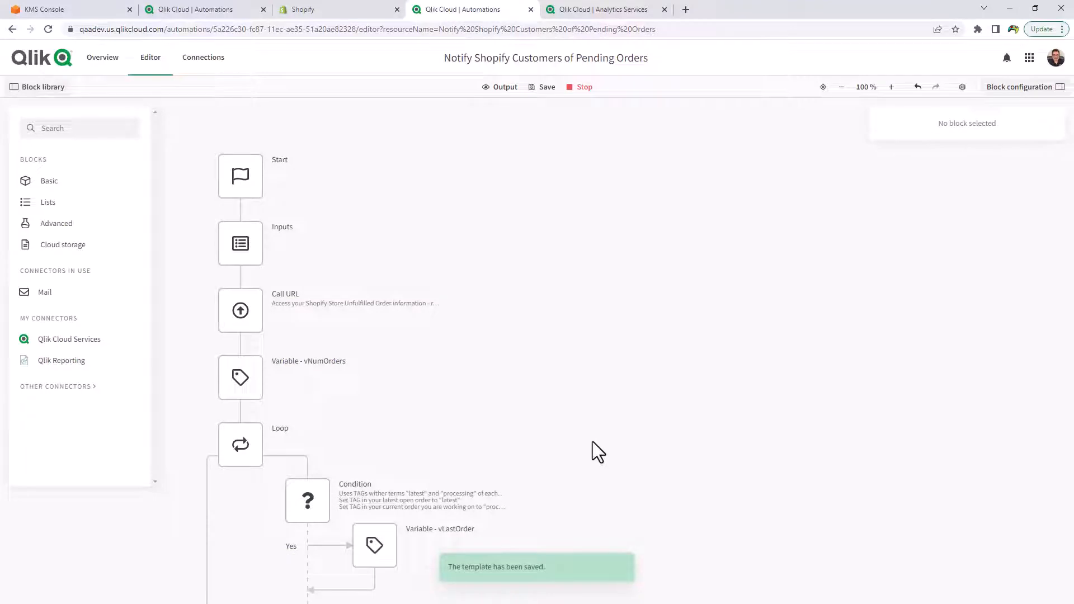
mouse_move(229, 134)
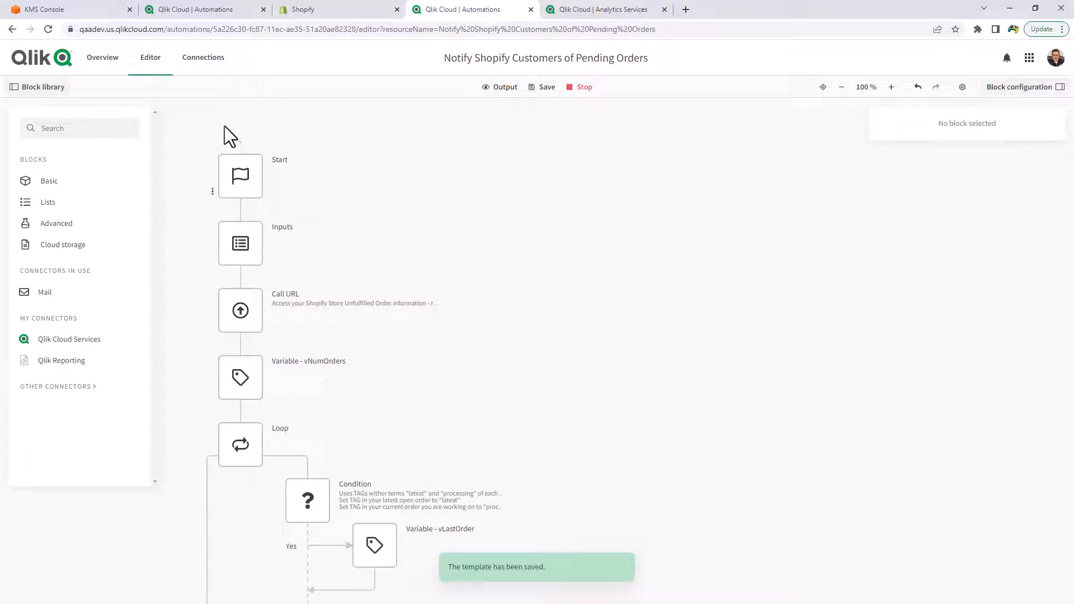
Go to the Analytics Services Home page and bring up the Add new content options.
left_click(471, 10)
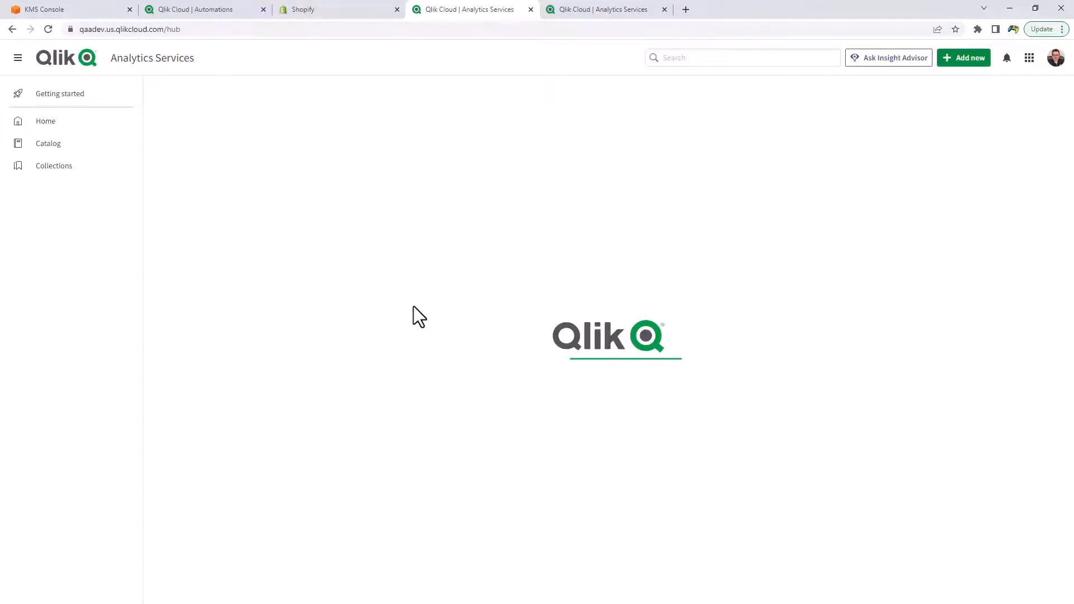
left_click(45, 121)
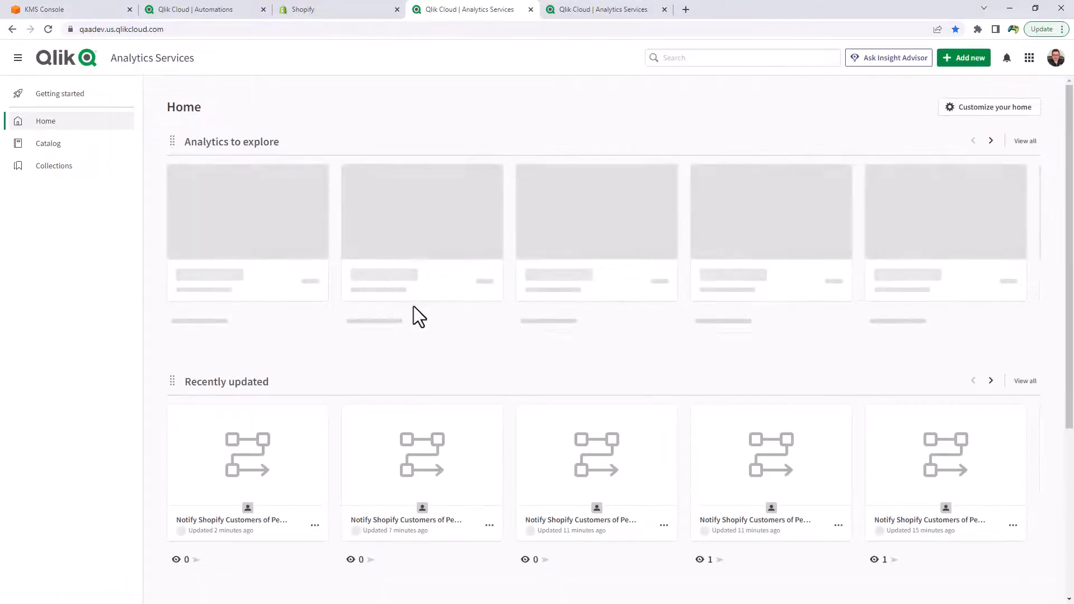
left_click(969, 57)
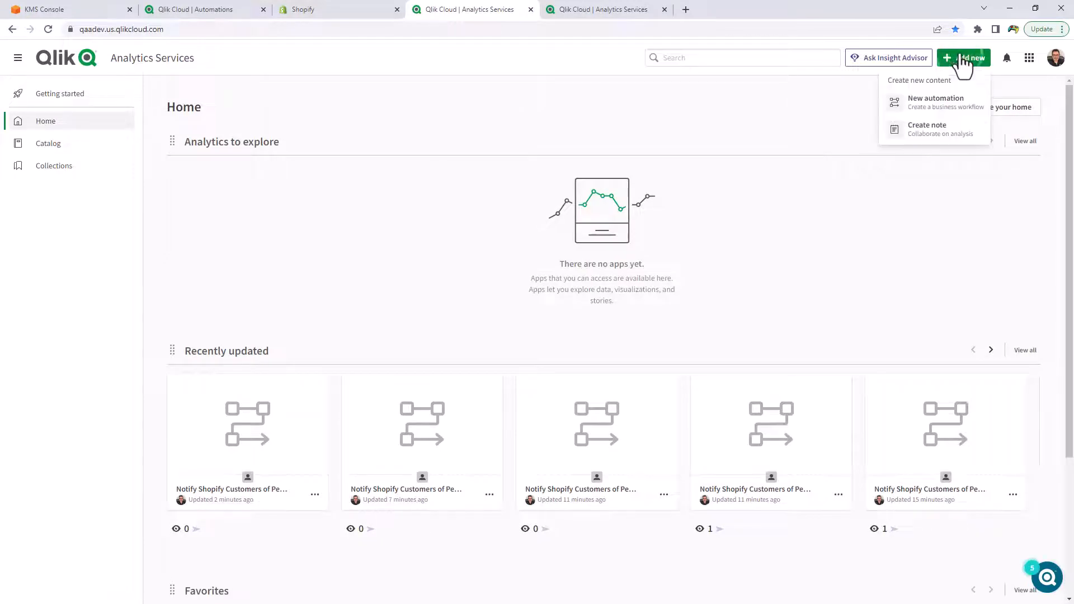
Start a new automation and pick the shared 'Notify Shopify Customers of Pending Orders 2' template.
left_click(935, 102)
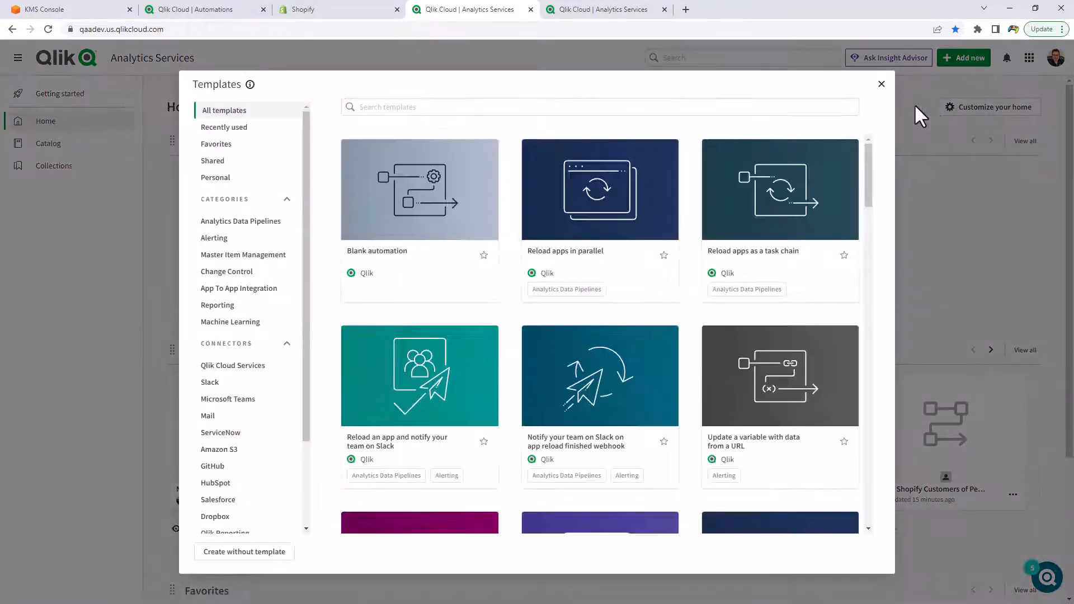
scroll("down", 3)
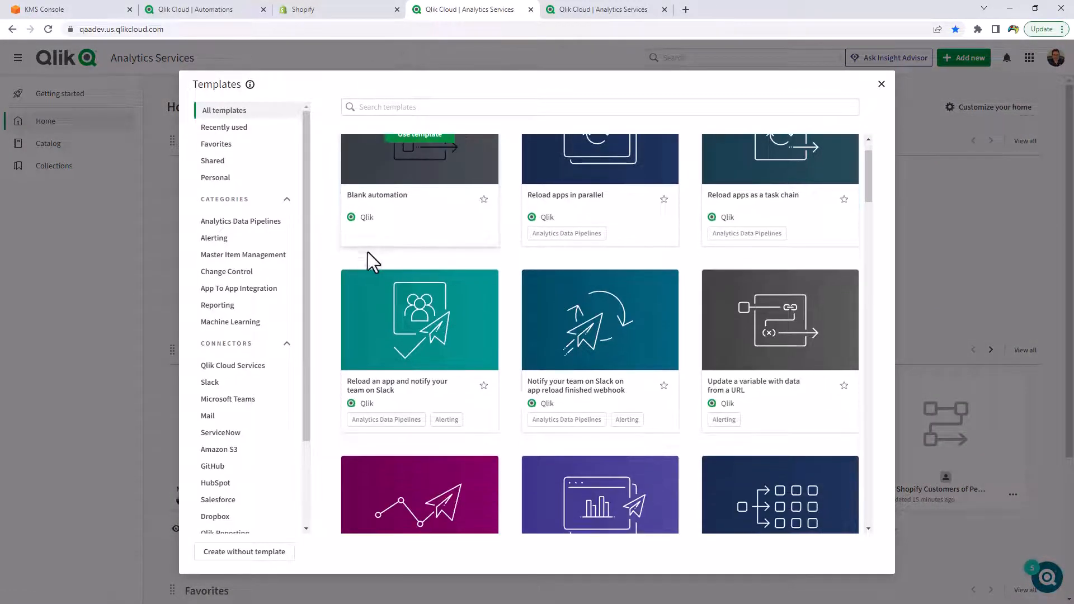
scroll("down", 3)
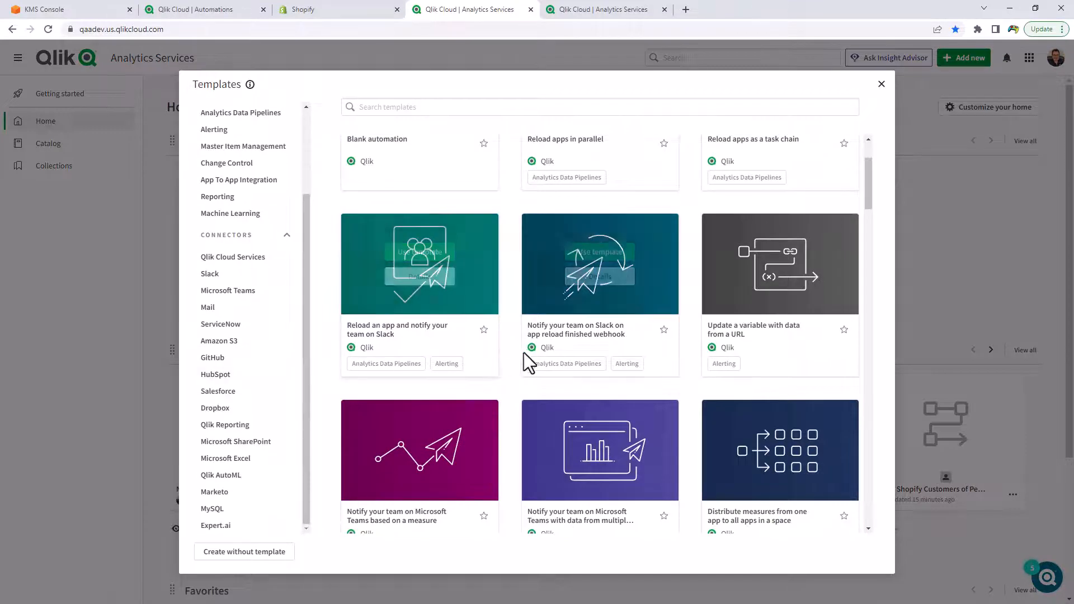
scroll("up", 3)
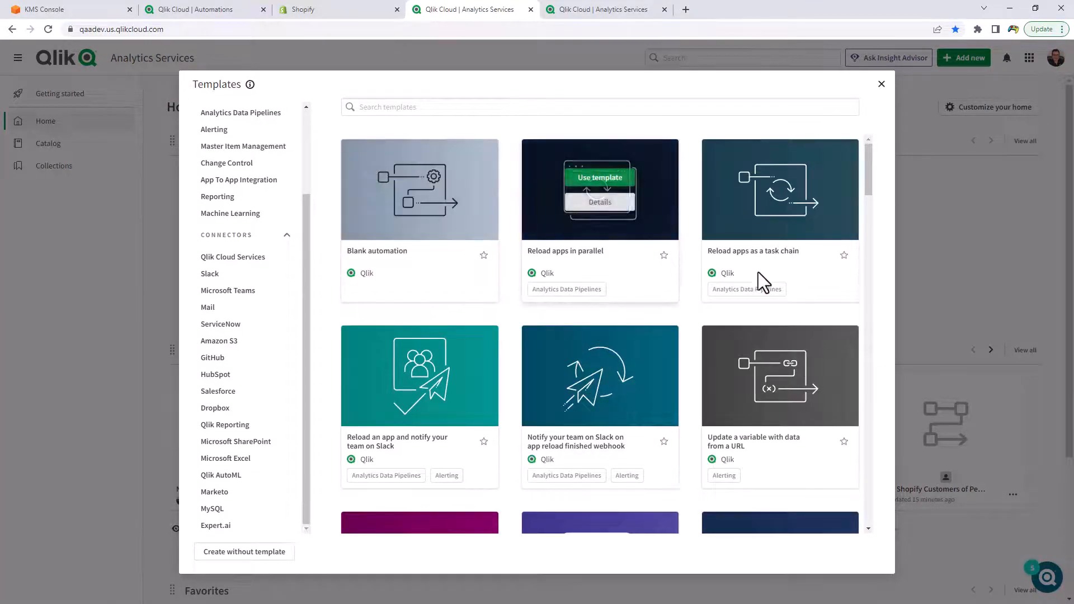
mouse_move(856, 158)
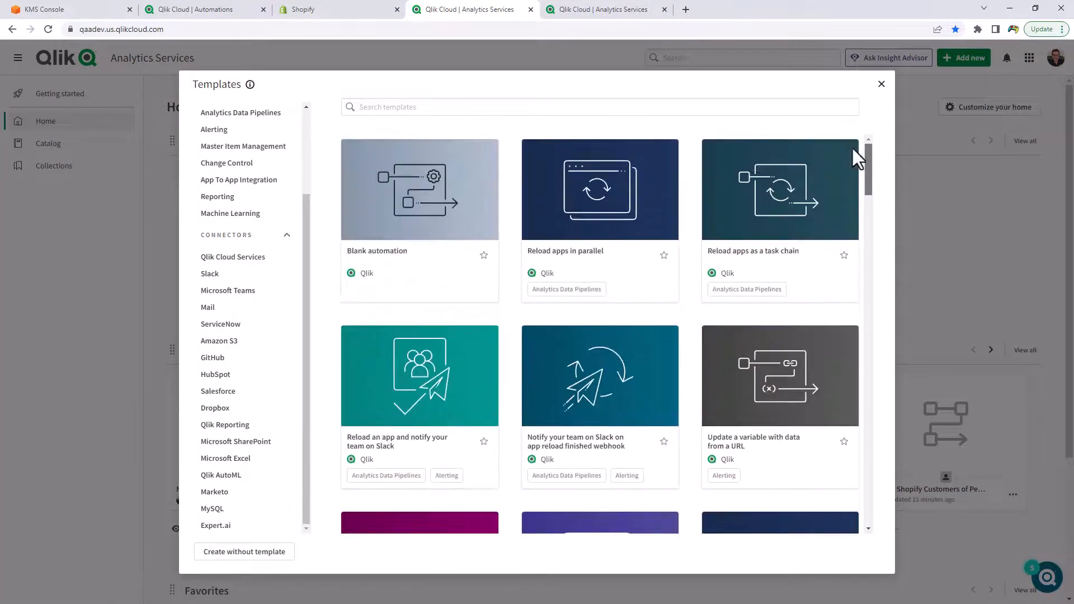
scroll("up", 3)
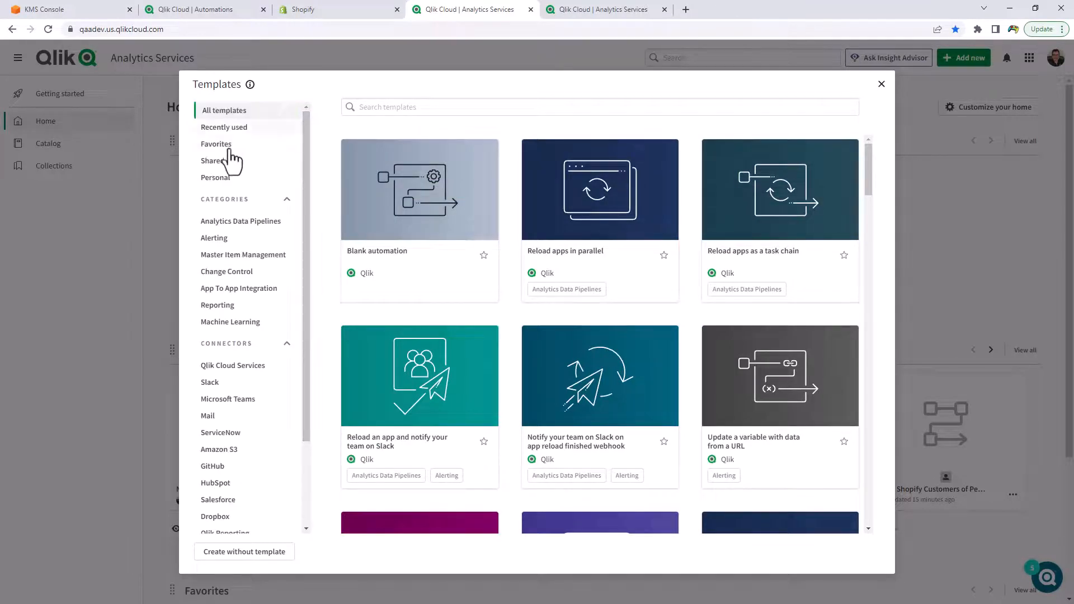
left_click(215, 160)
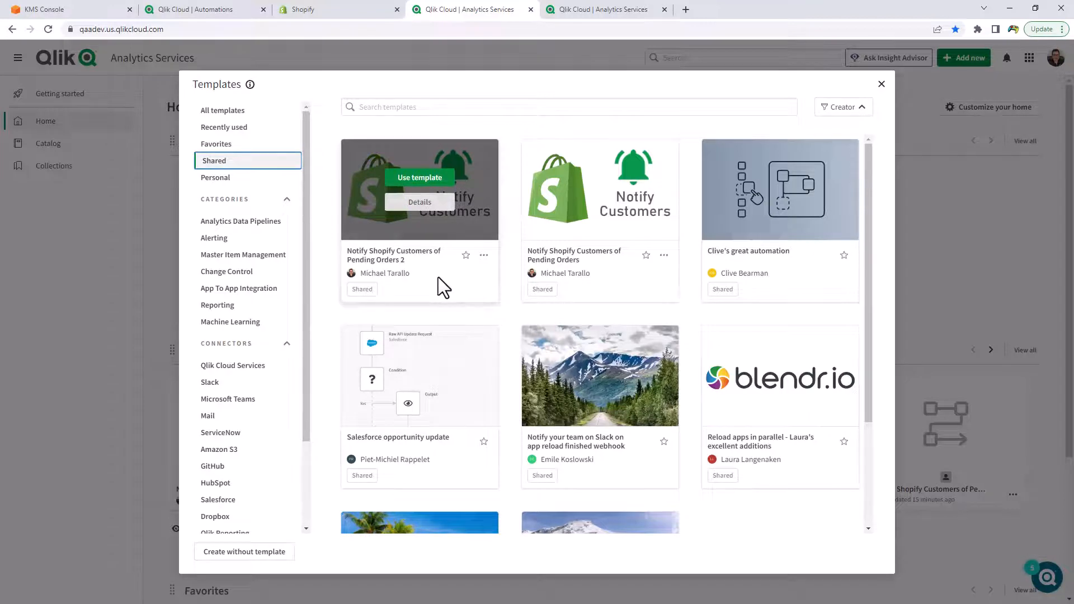
left_click(420, 178)
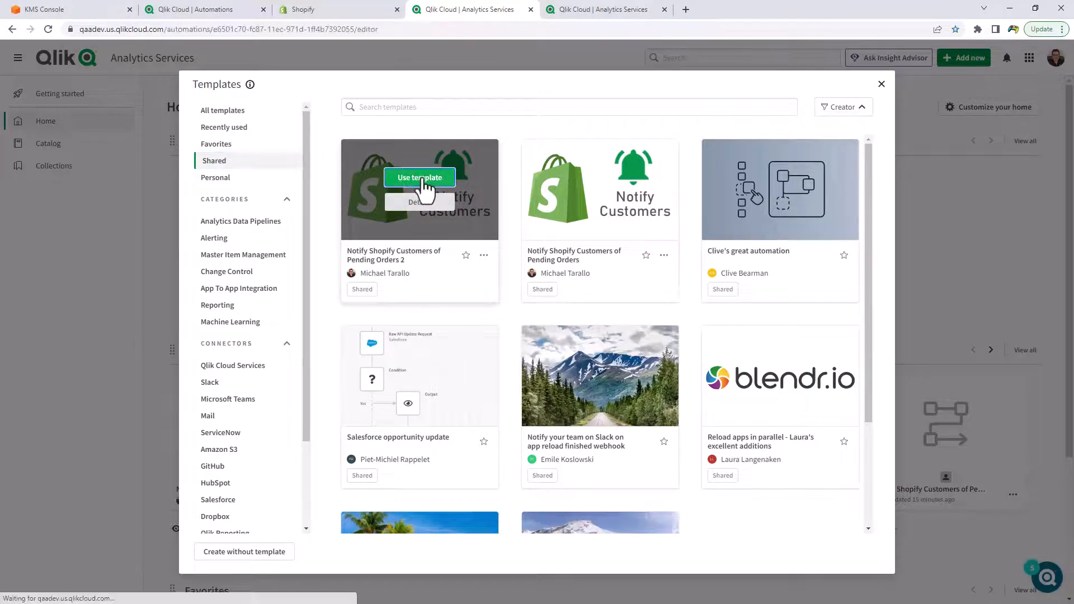
Open the templated automation and inspect the Inputs block's required StoreName field.
left_click(419, 178)
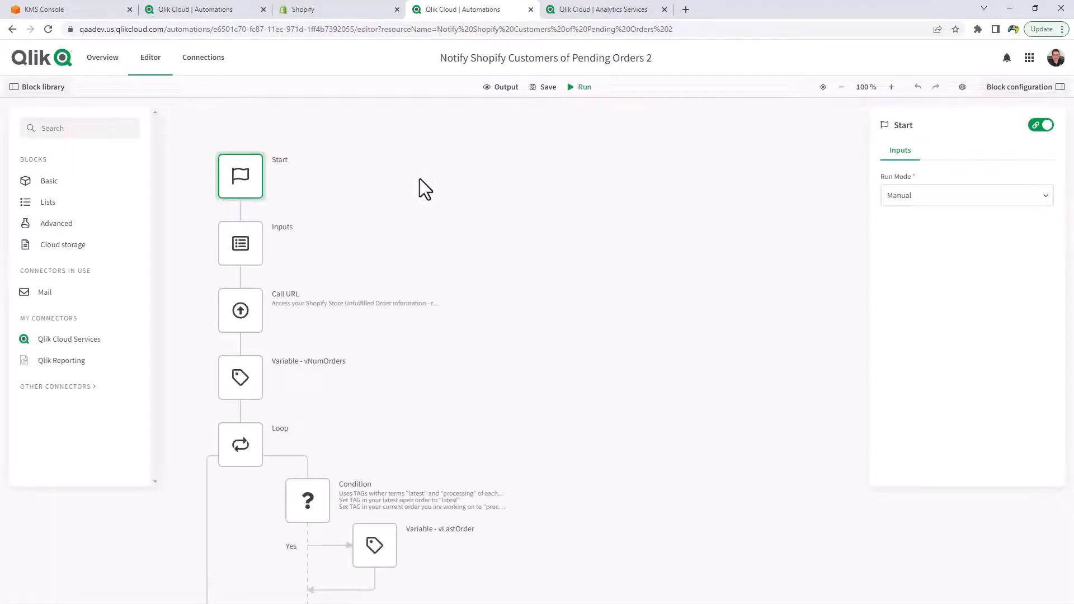
mouse_move(541, 350)
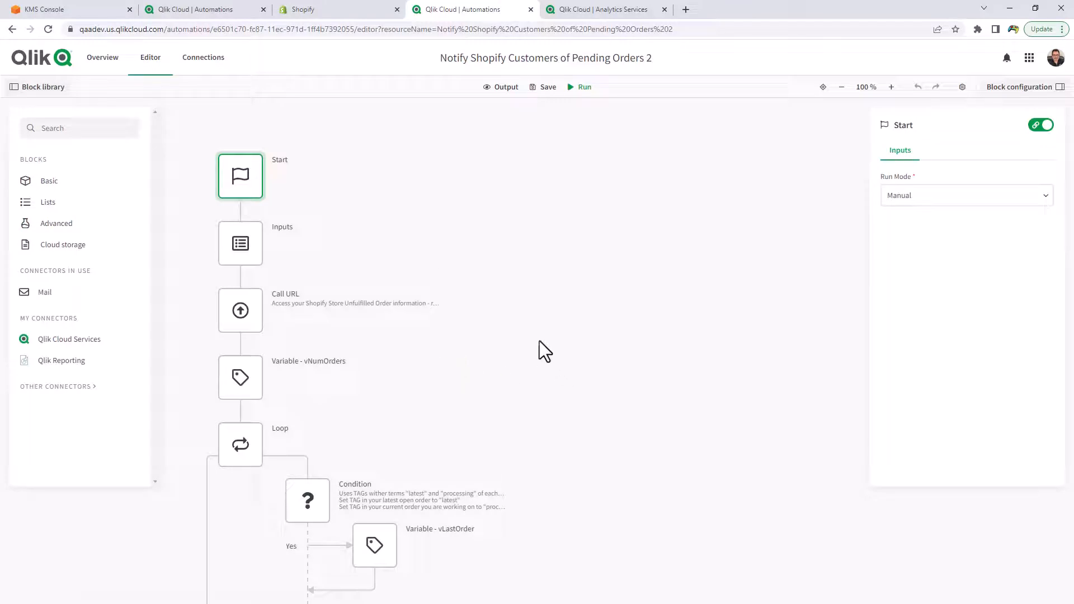
mouse_move(541, 344)
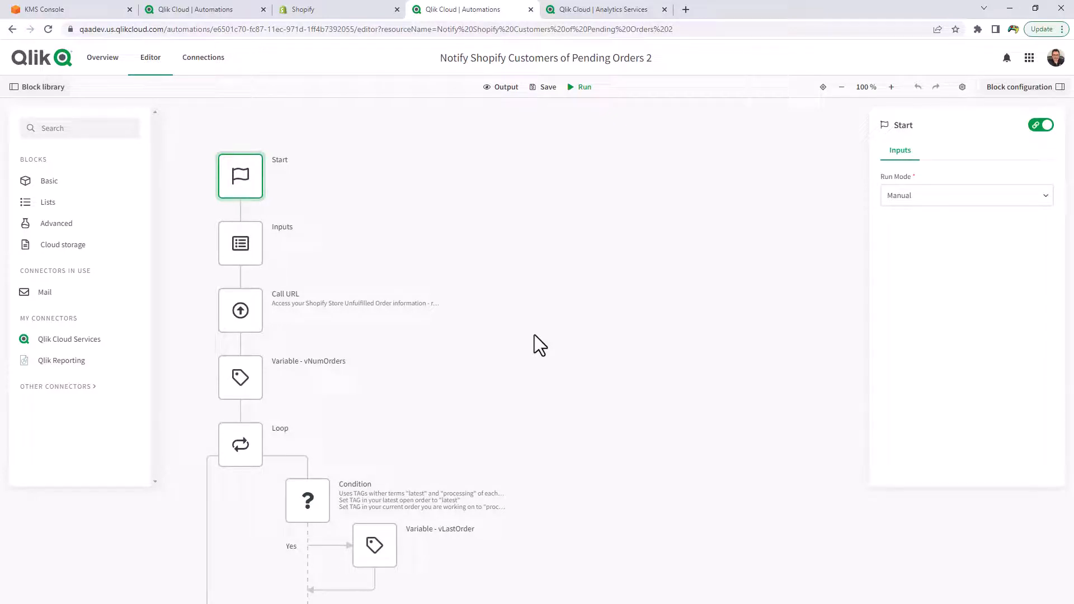
mouse_move(261, 252)
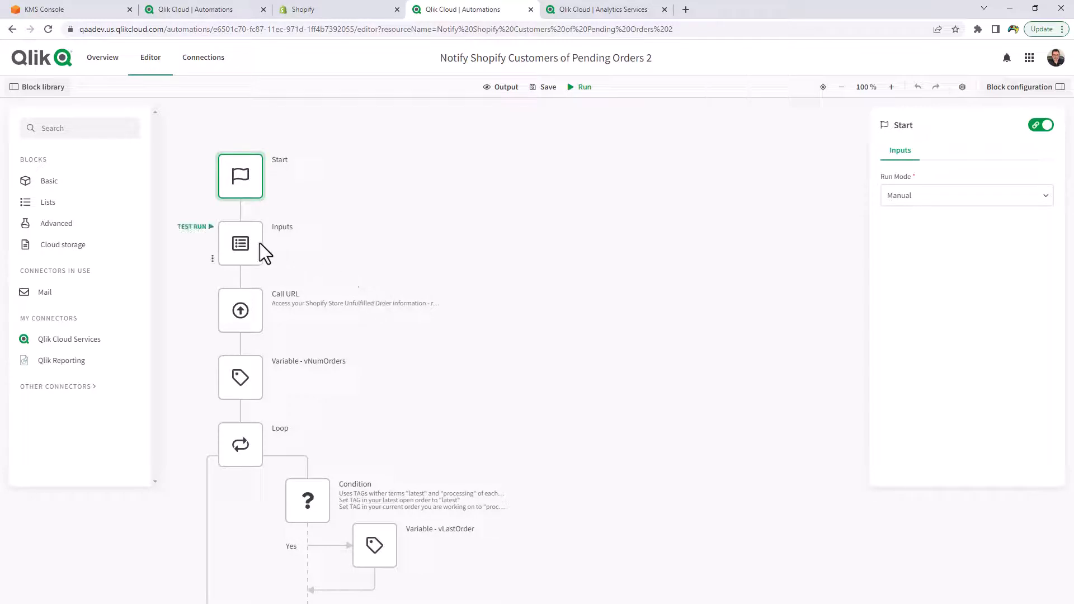
left_click(239, 242)
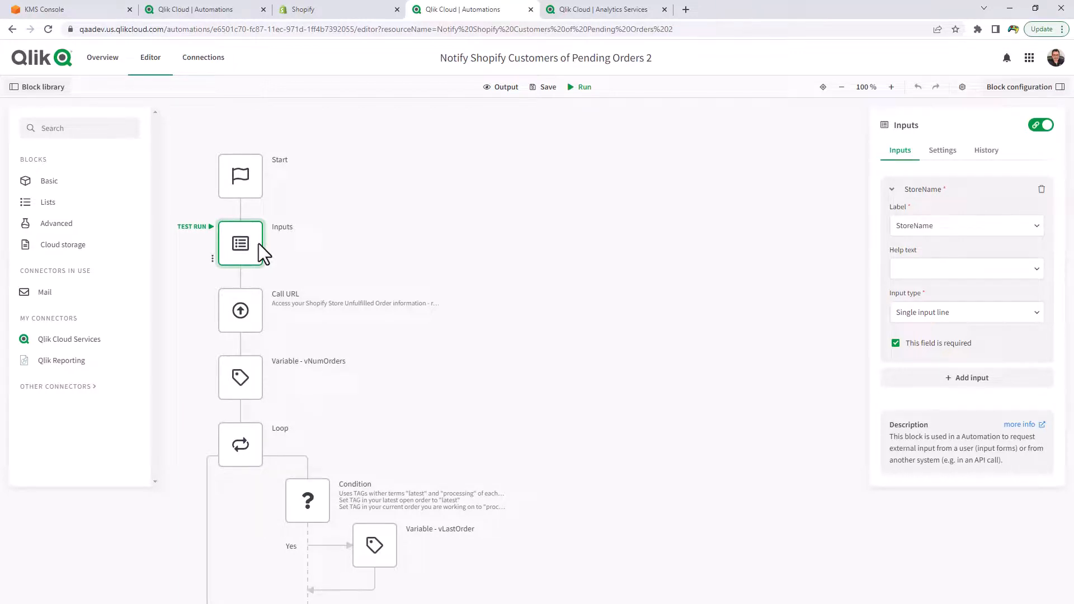
Inspect Send Mail 3's recipient, subject, body and its still-unset mail Connection.
scroll("down", 3)
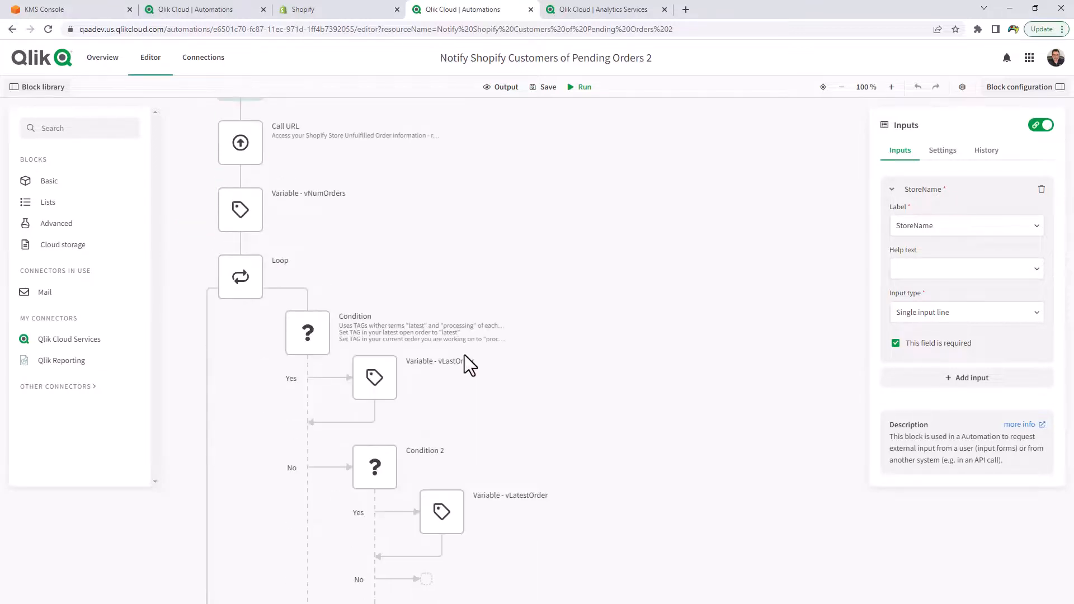
left_click(386, 333)
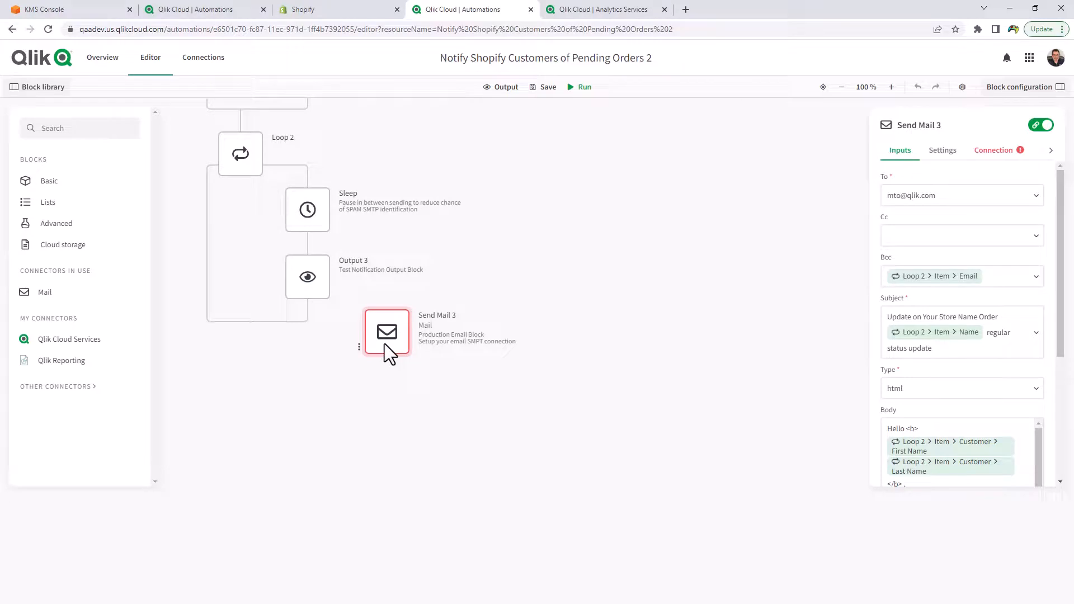
mouse_move(992, 164)
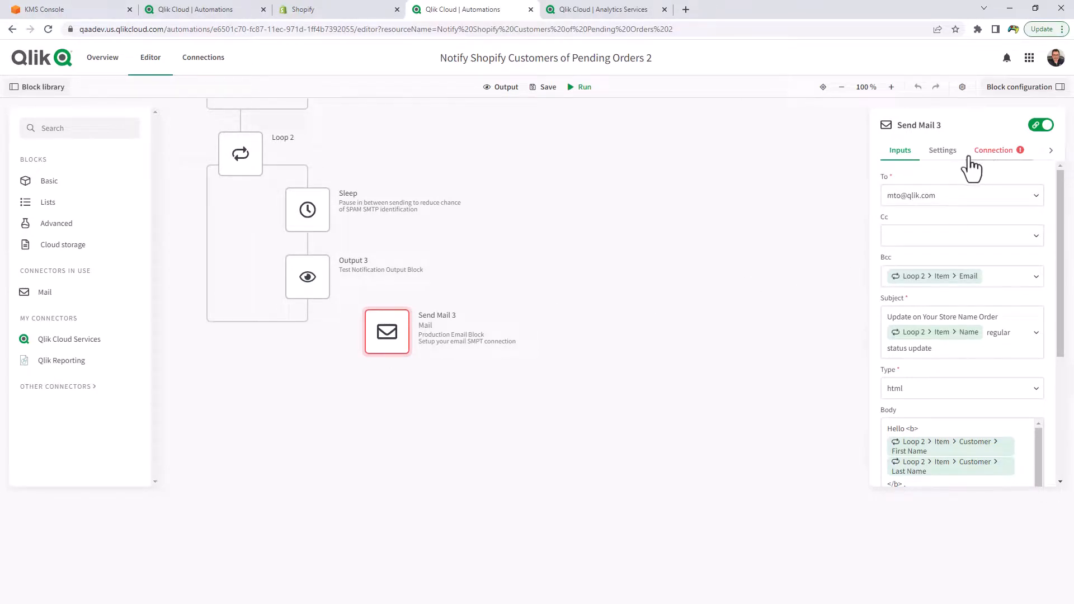
left_click(307, 276)
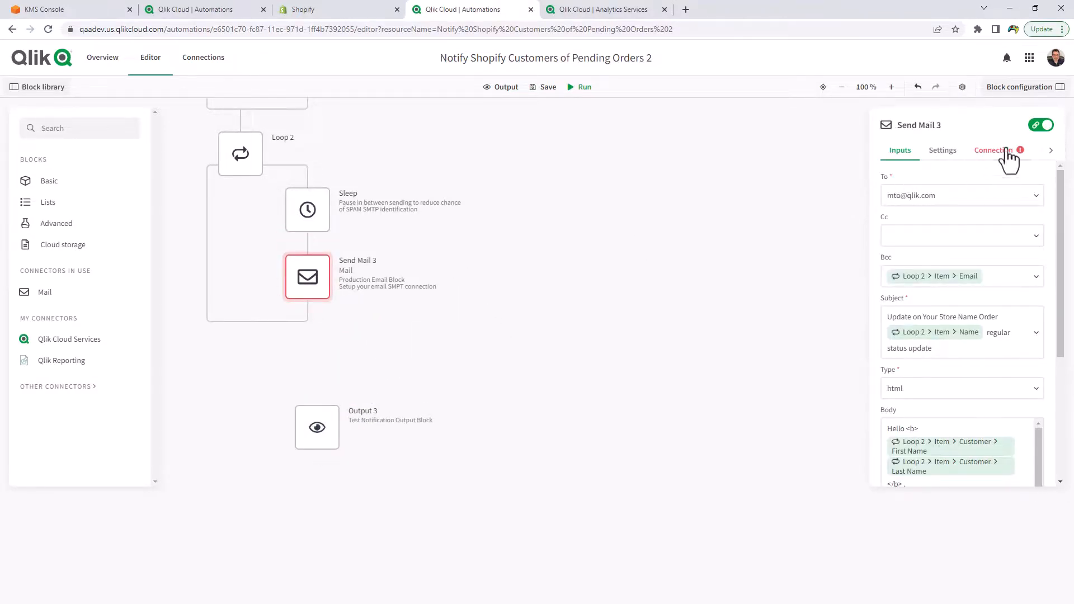
scroll("down", 3)
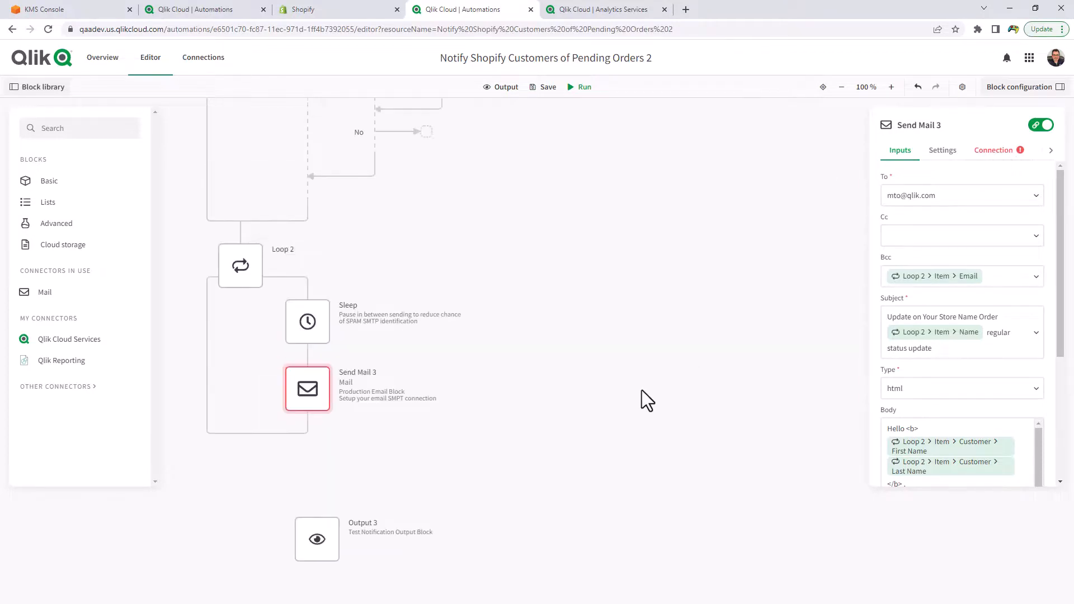